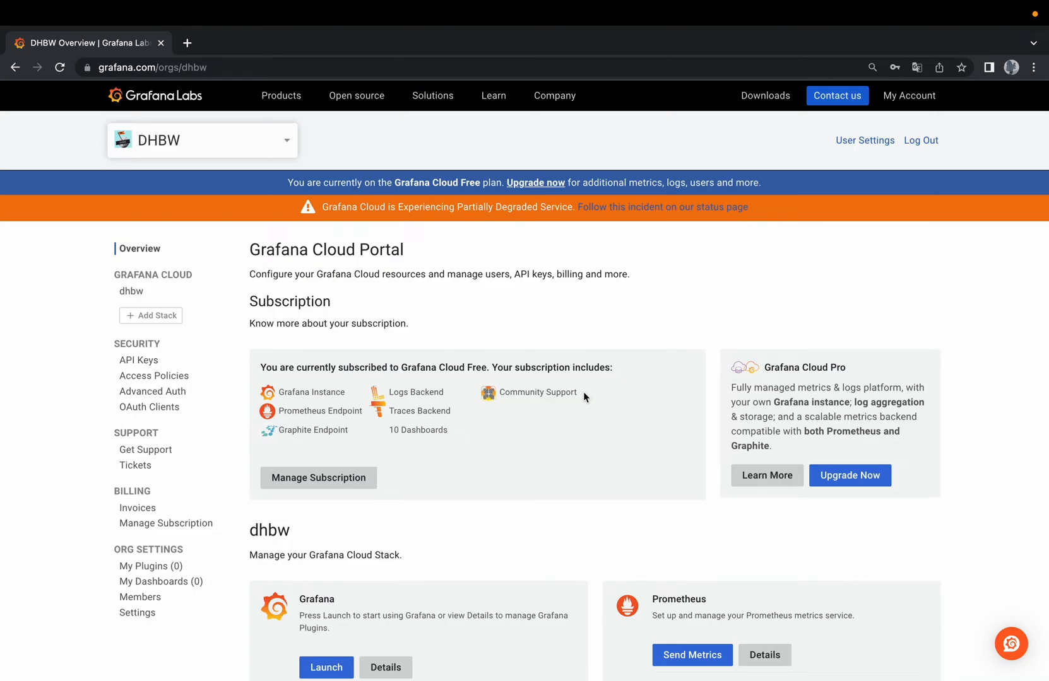
mouse_move(582, 453)
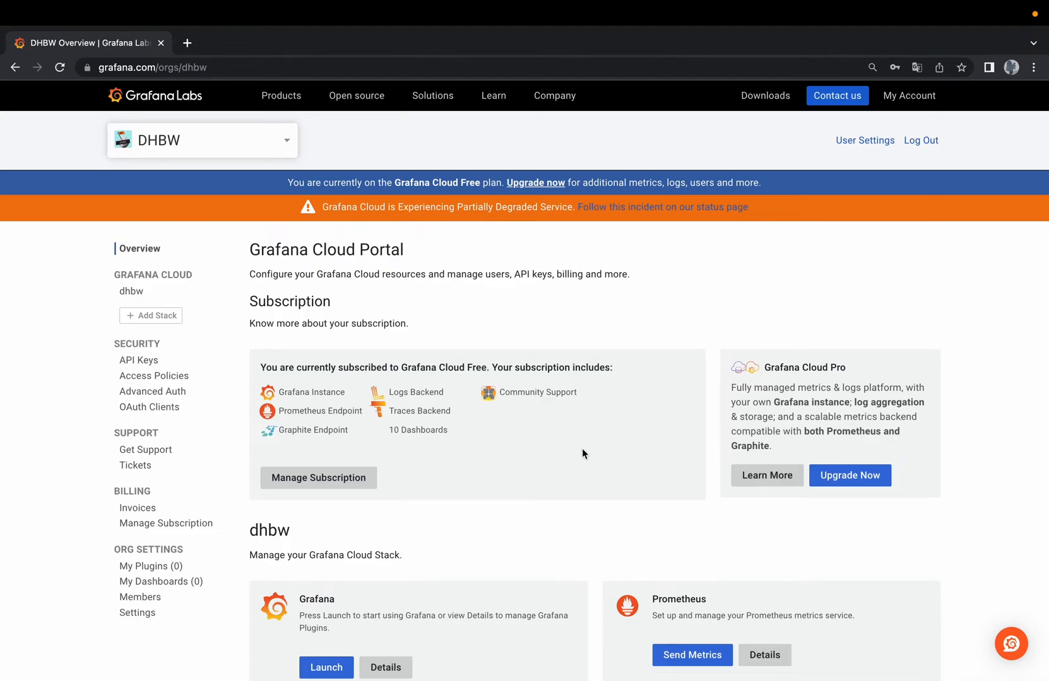
Scroll to the dhbw stack and launch its Grafana instance.
scroll(down, 3)
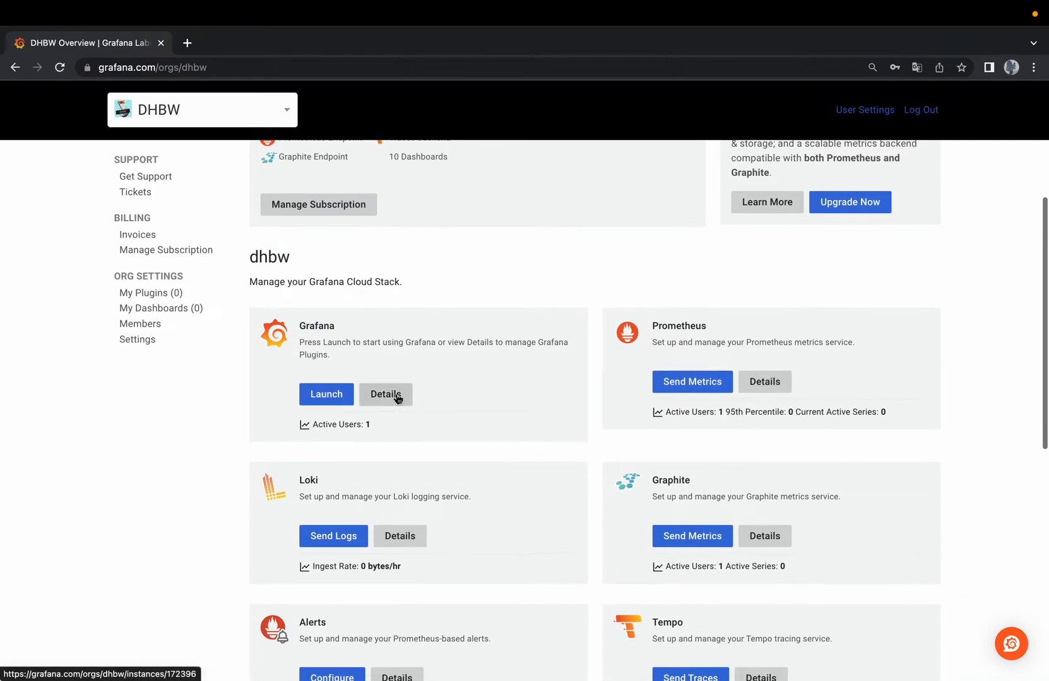
click(326, 393)
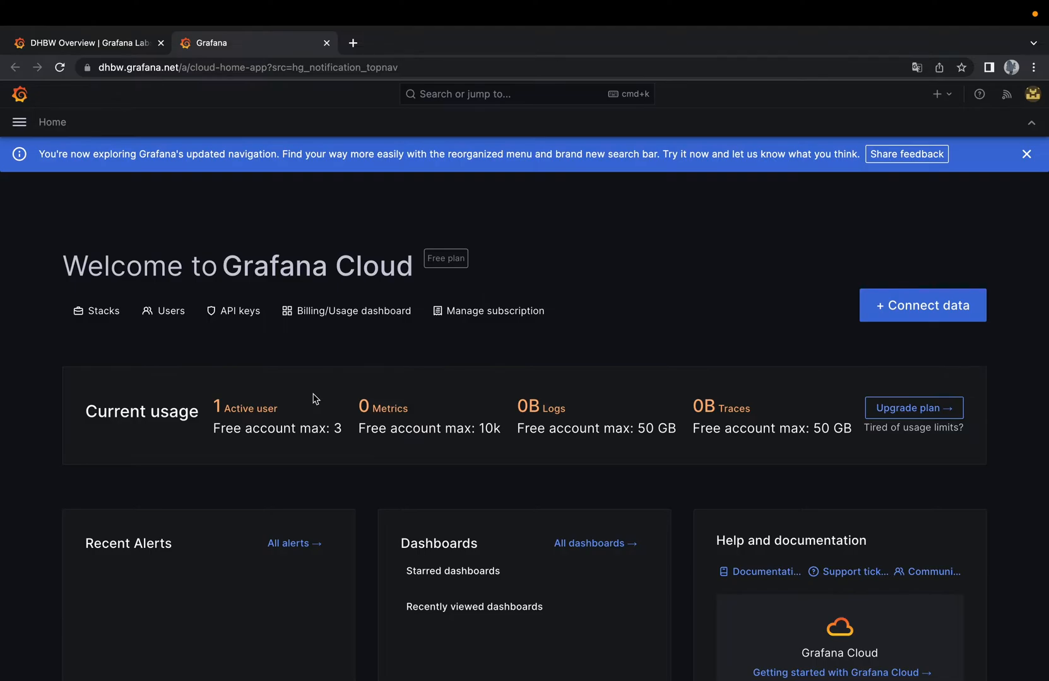
mouse_move(31, 151)
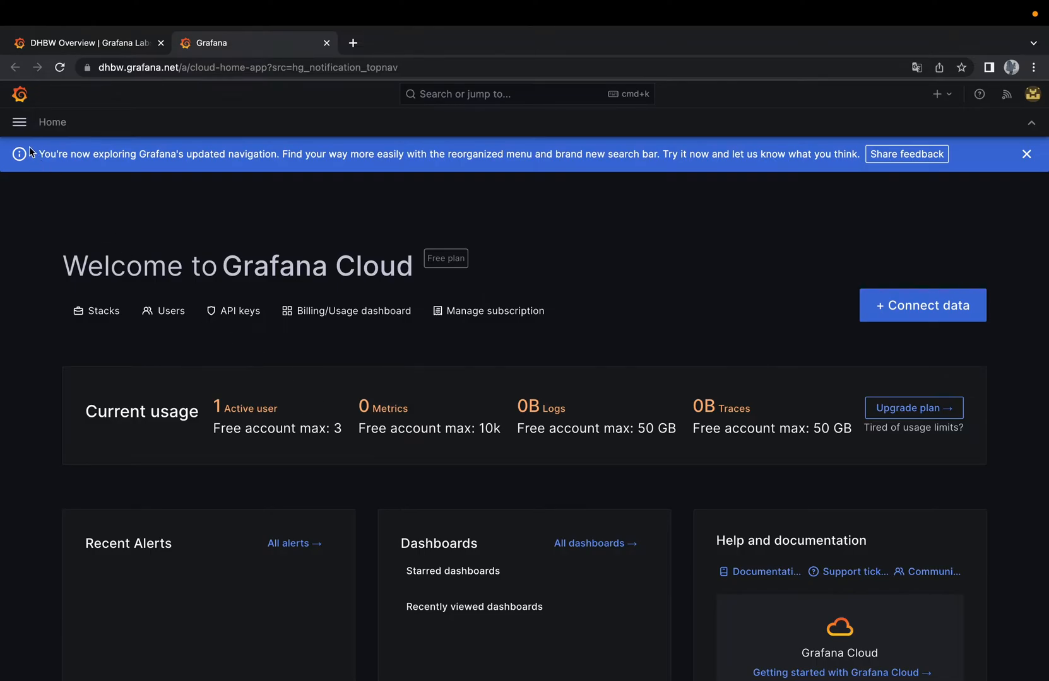
Go to Connections and filter the data sources list by 'postgres'.
click(19, 122)
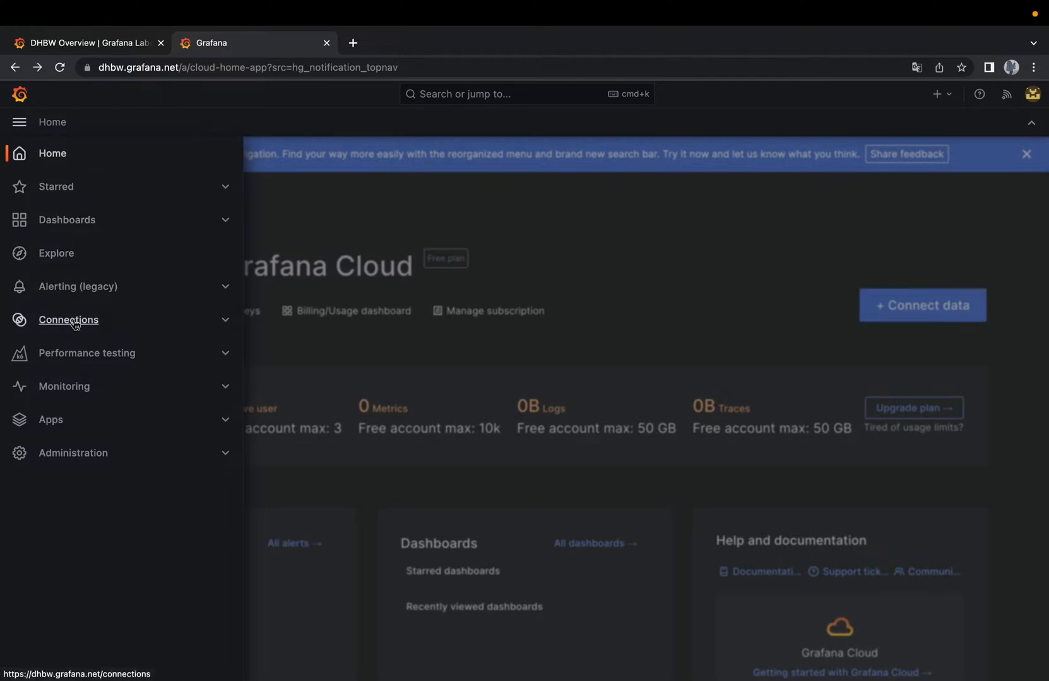
click(68, 320)
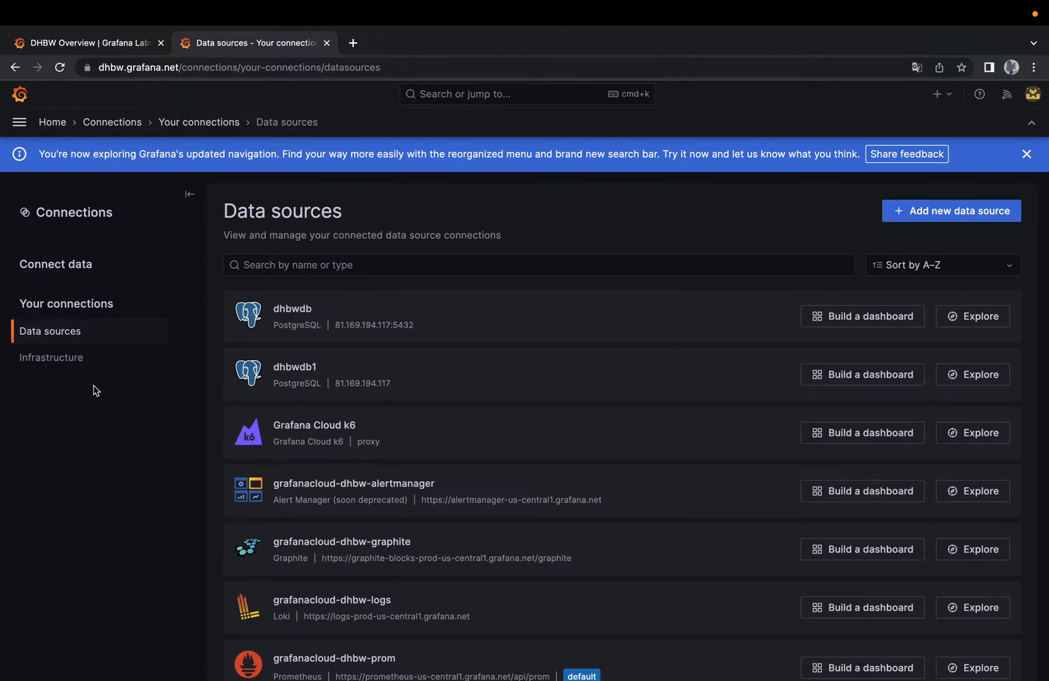
click(538, 265)
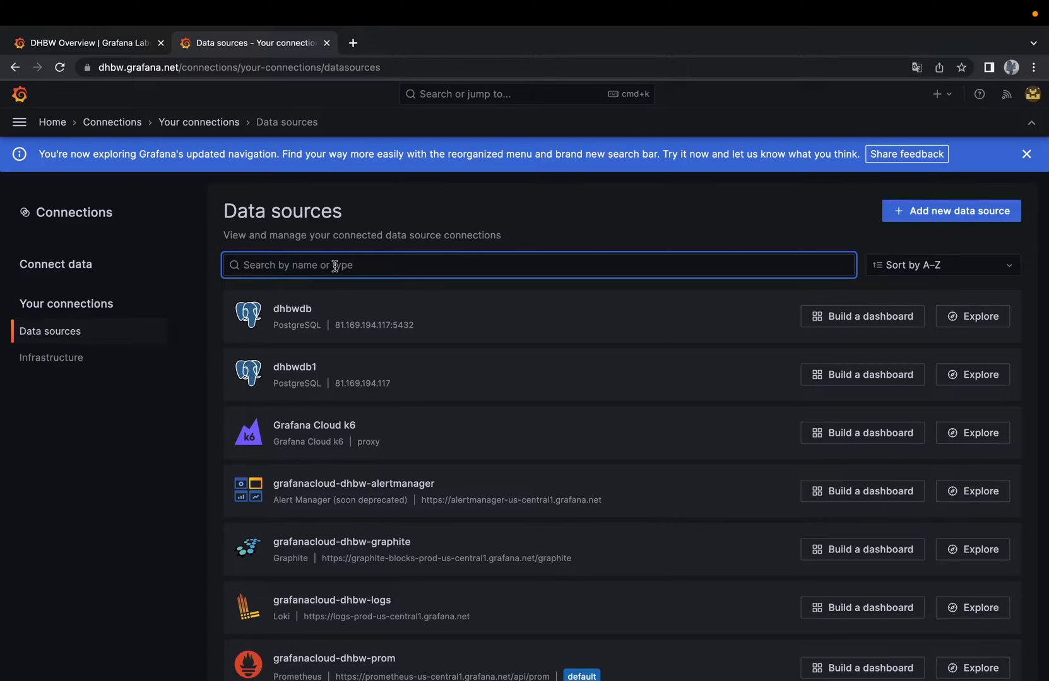
text(postgres)
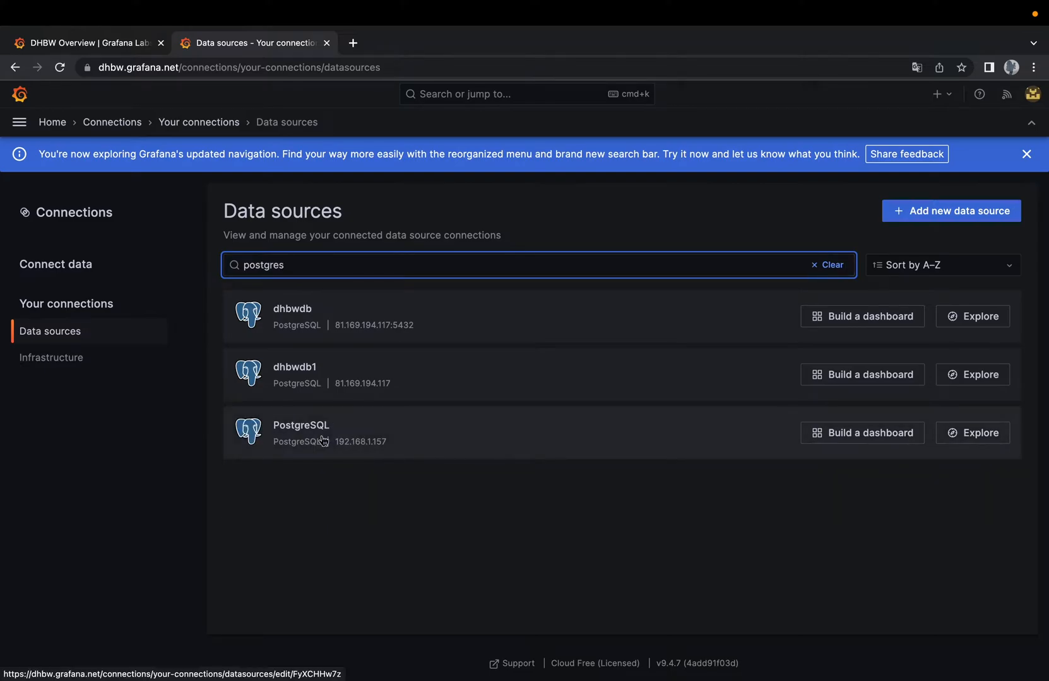
Open the PostgreSQL data source, rename it 'Blueprint IoT DB' and enter database 'dhbw'.
click(301, 426)
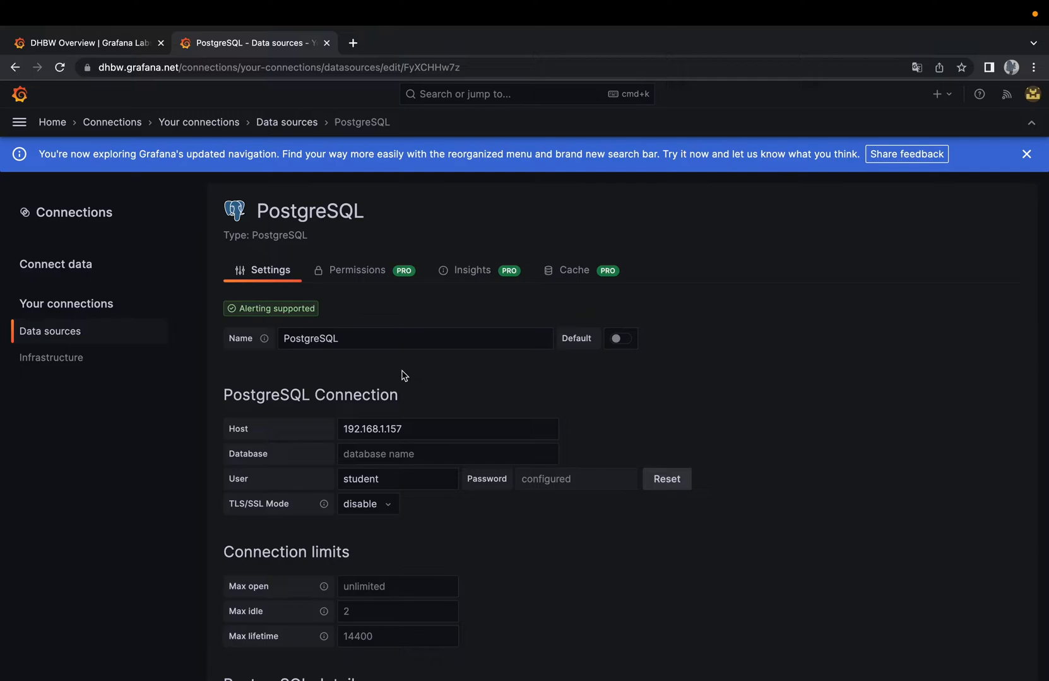
click(414, 337)
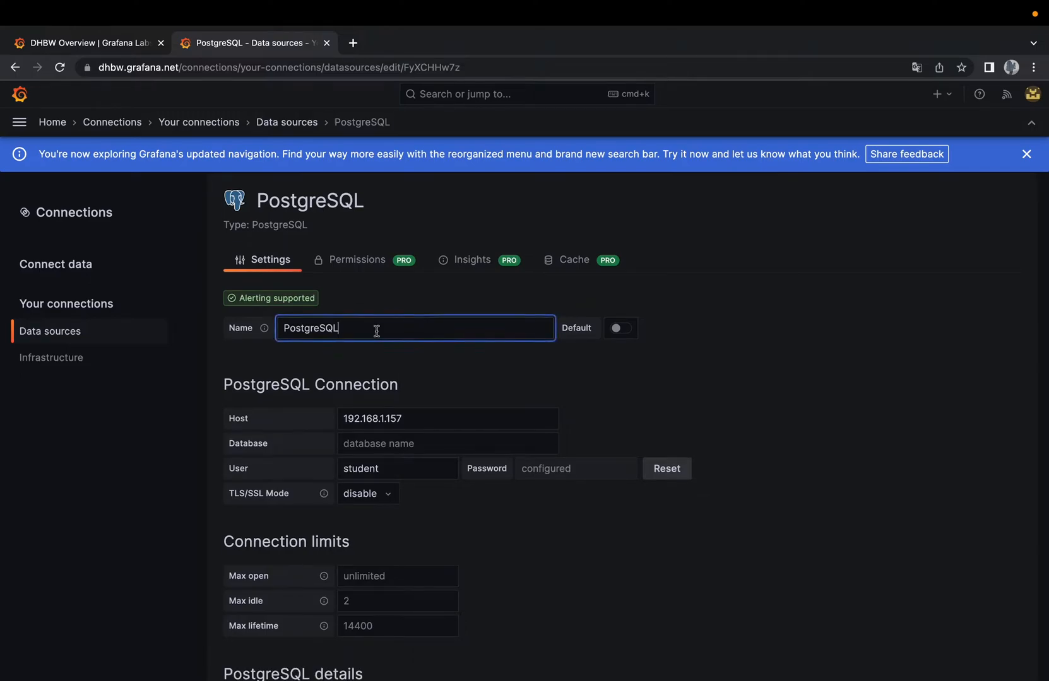
text(Blueprint IoT)
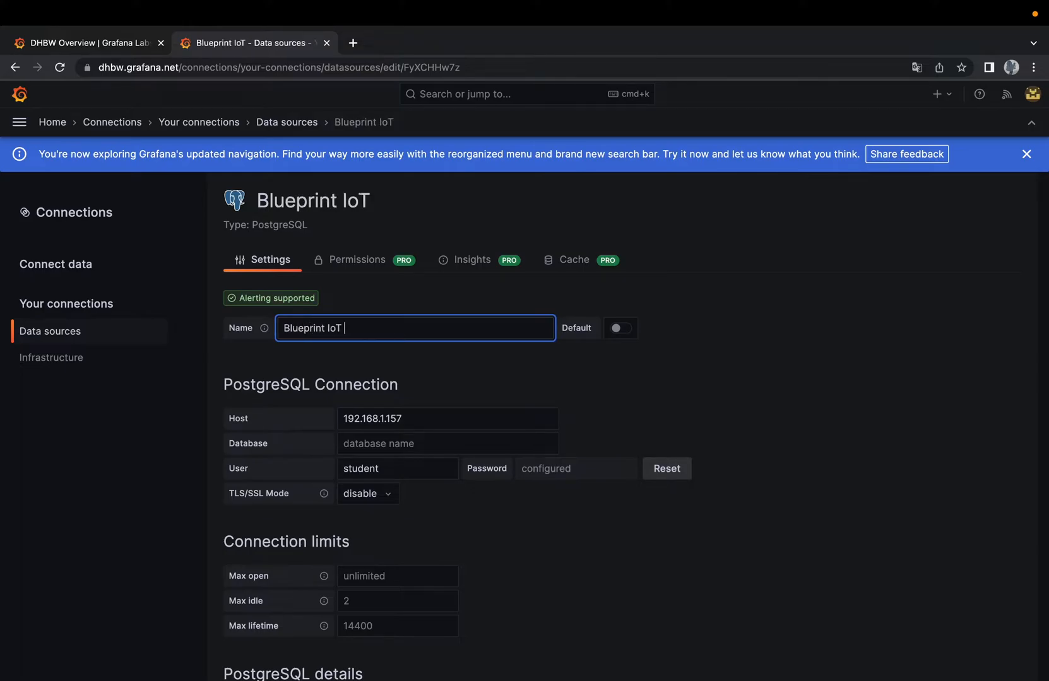
text(DB)
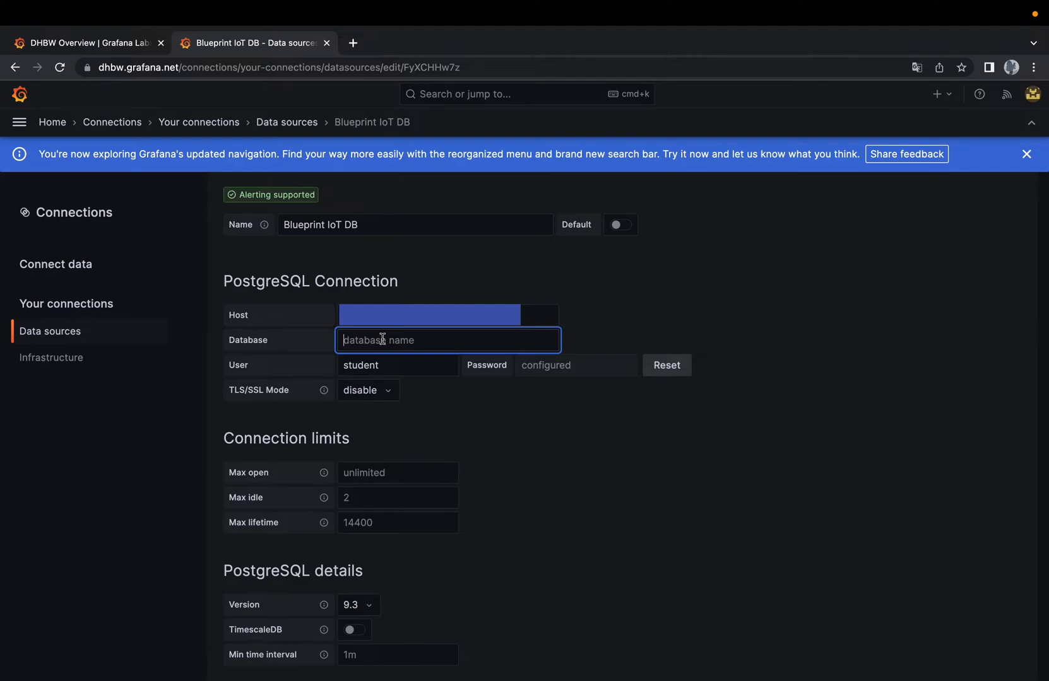
text(dhbw)
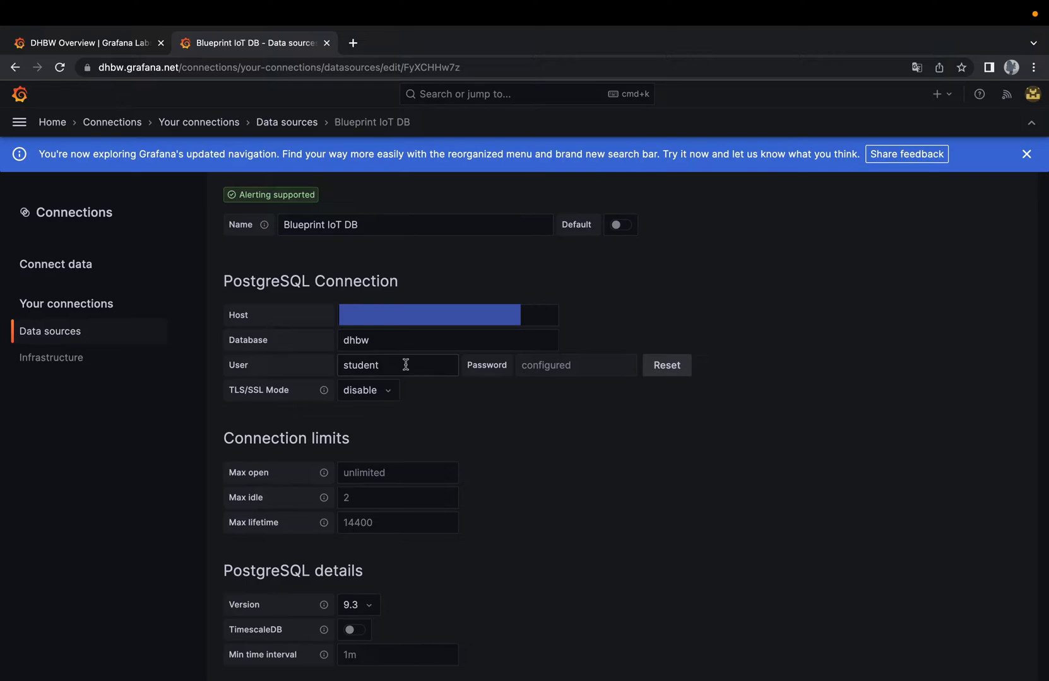
click(398, 365)
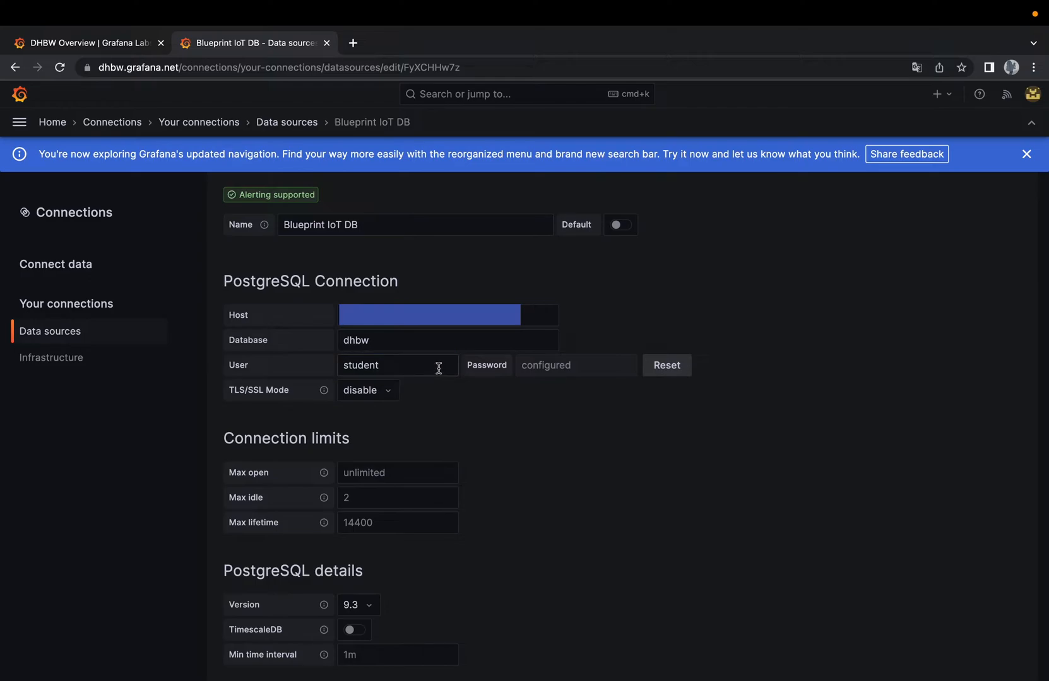
mouse_move(504, 379)
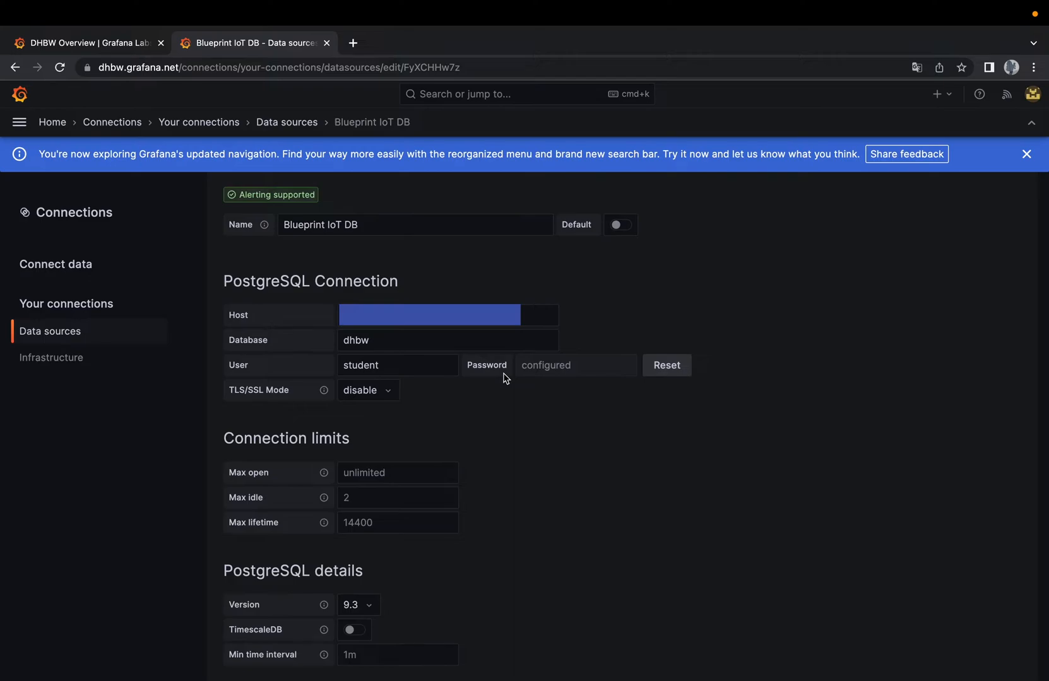
Leave Blueprint IoT DB's TLS/SSL mode at disable and scroll to the PostgreSQL details.
click(1028, 154)
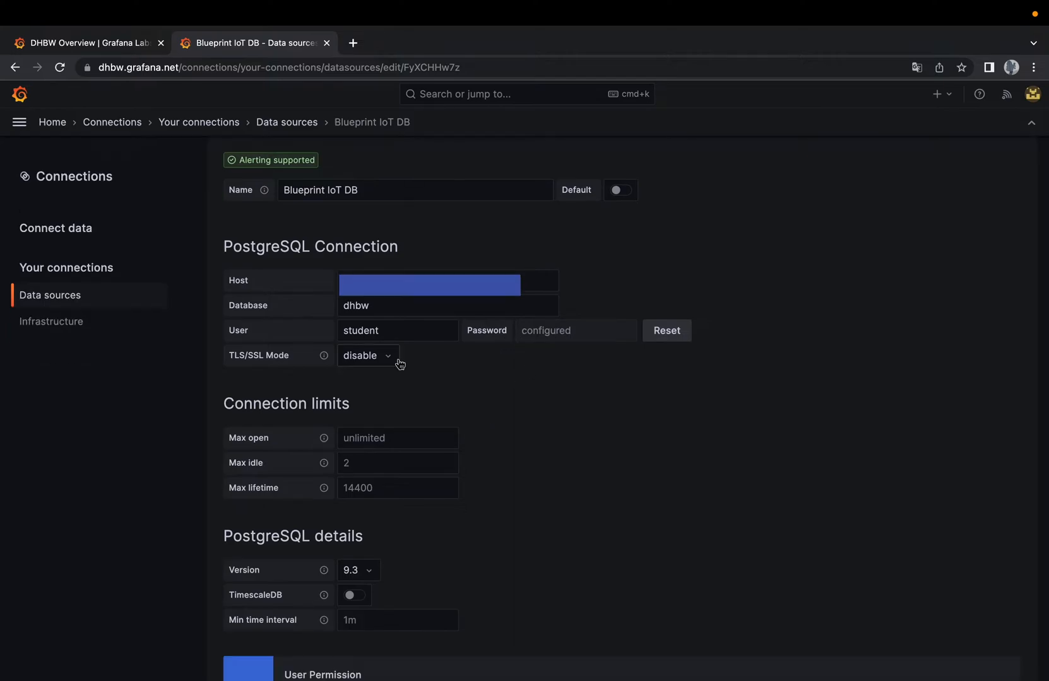
click(366, 355)
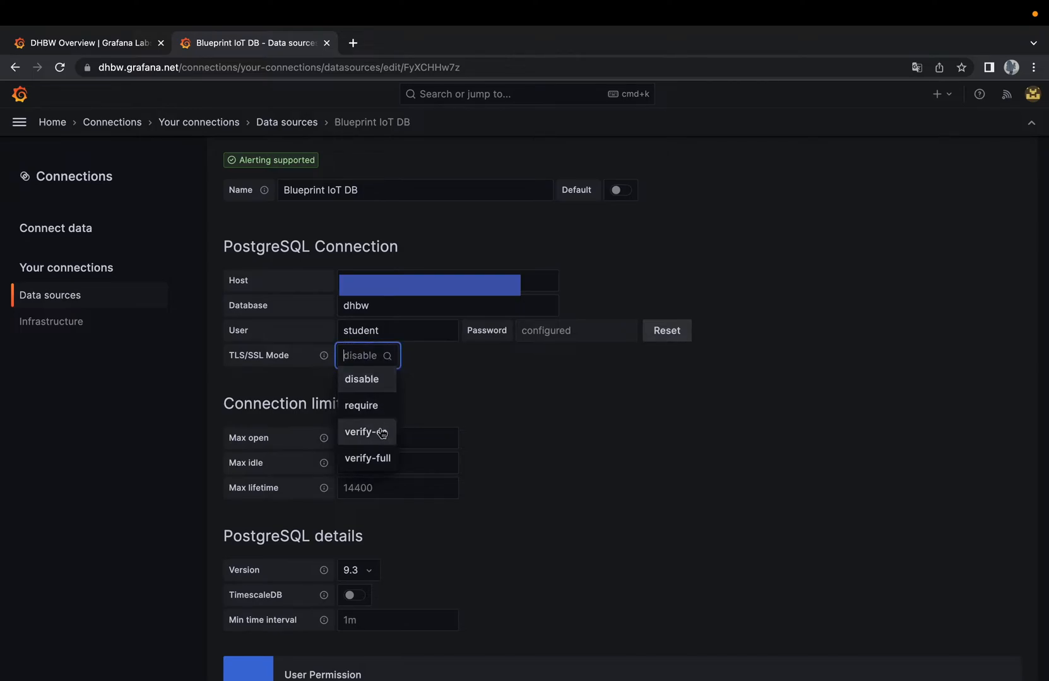
mouse_move(387, 417)
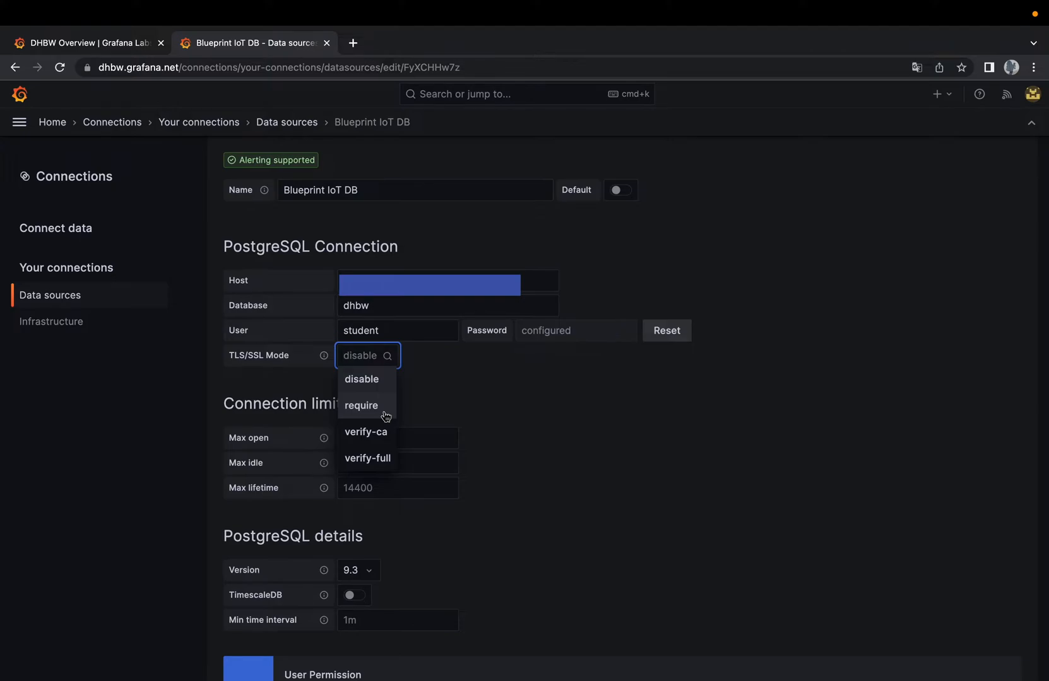
click(367, 355)
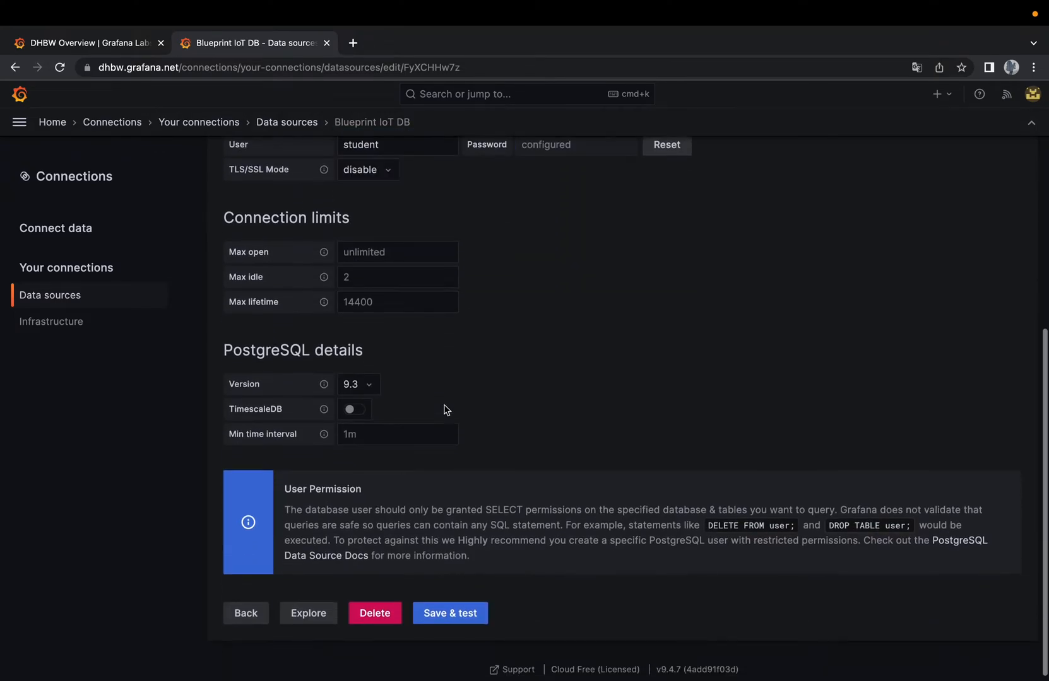
scroll(down, 3)
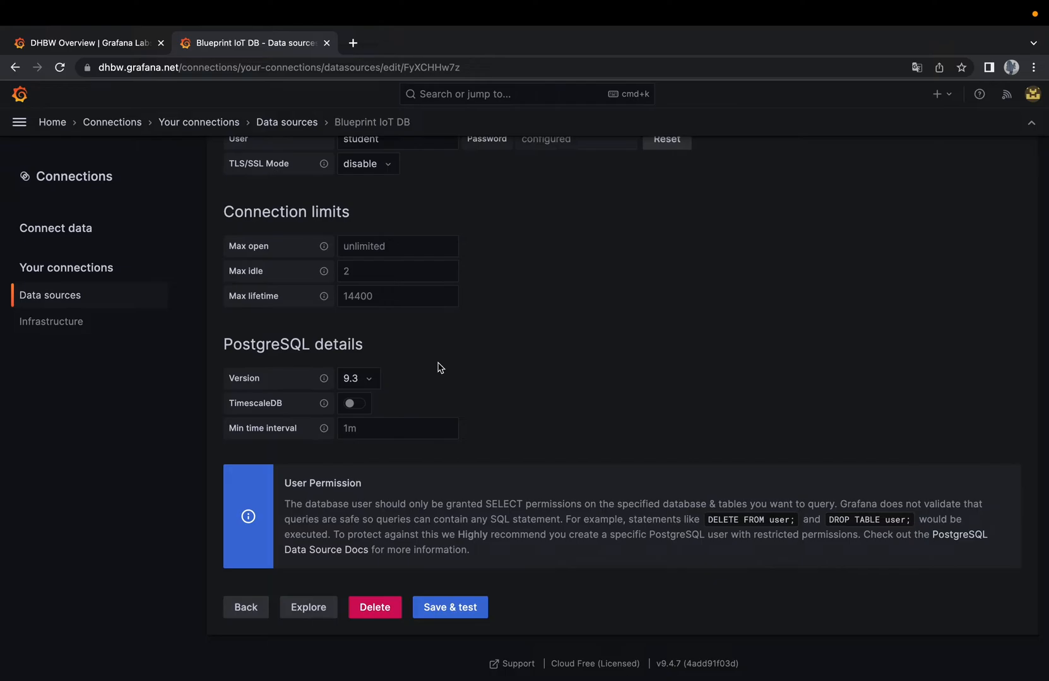
mouse_move(397, 387)
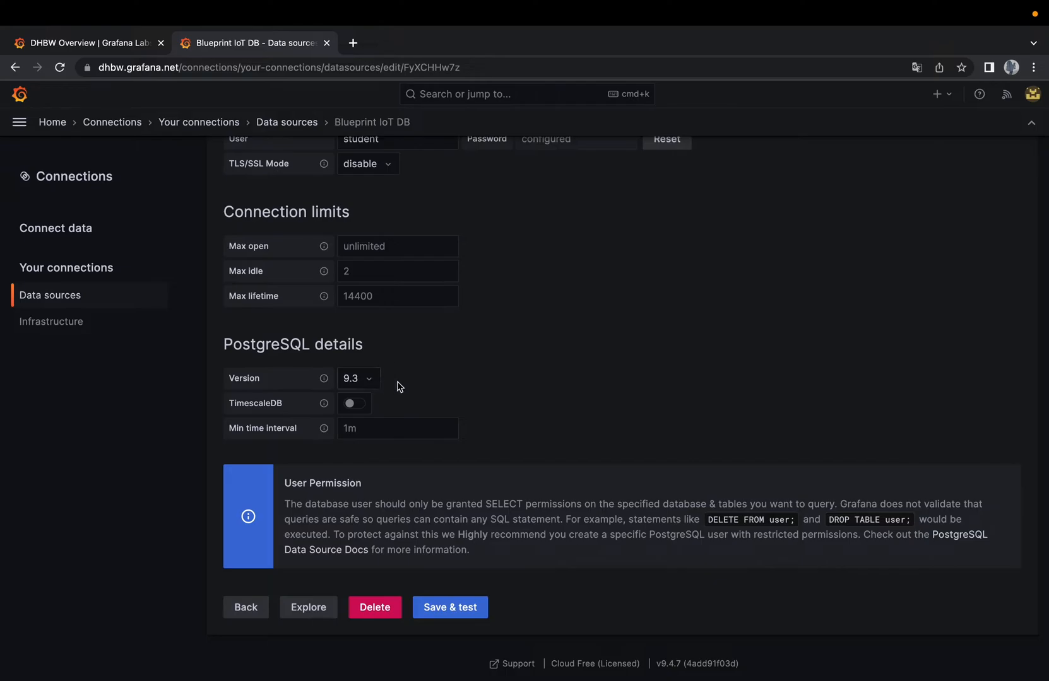
mouse_move(391, 407)
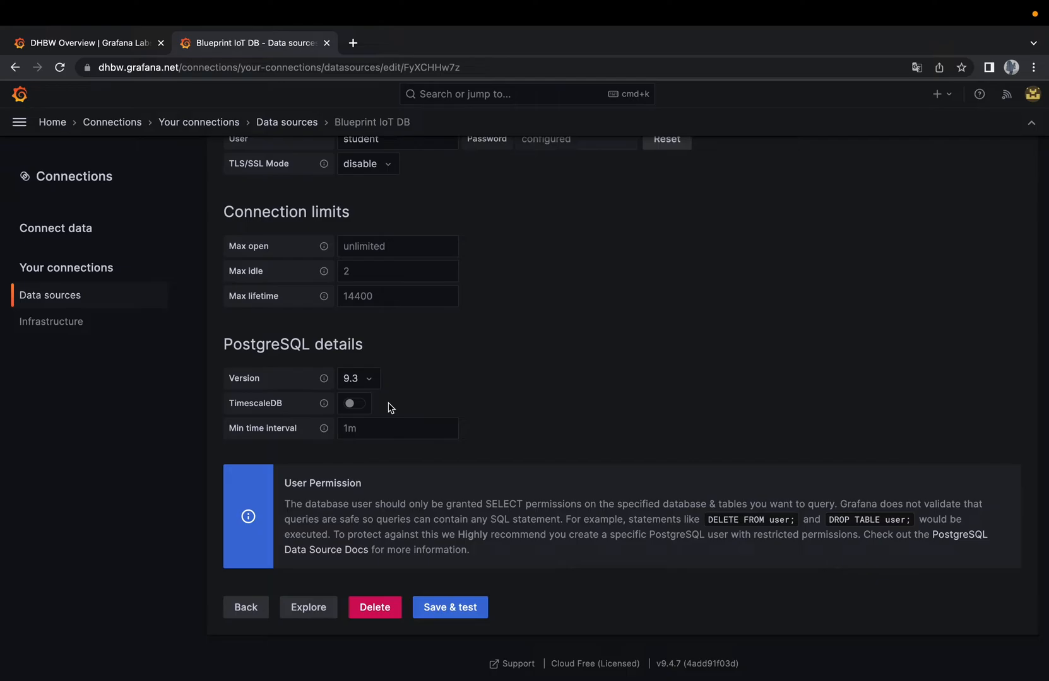
mouse_move(409, 408)
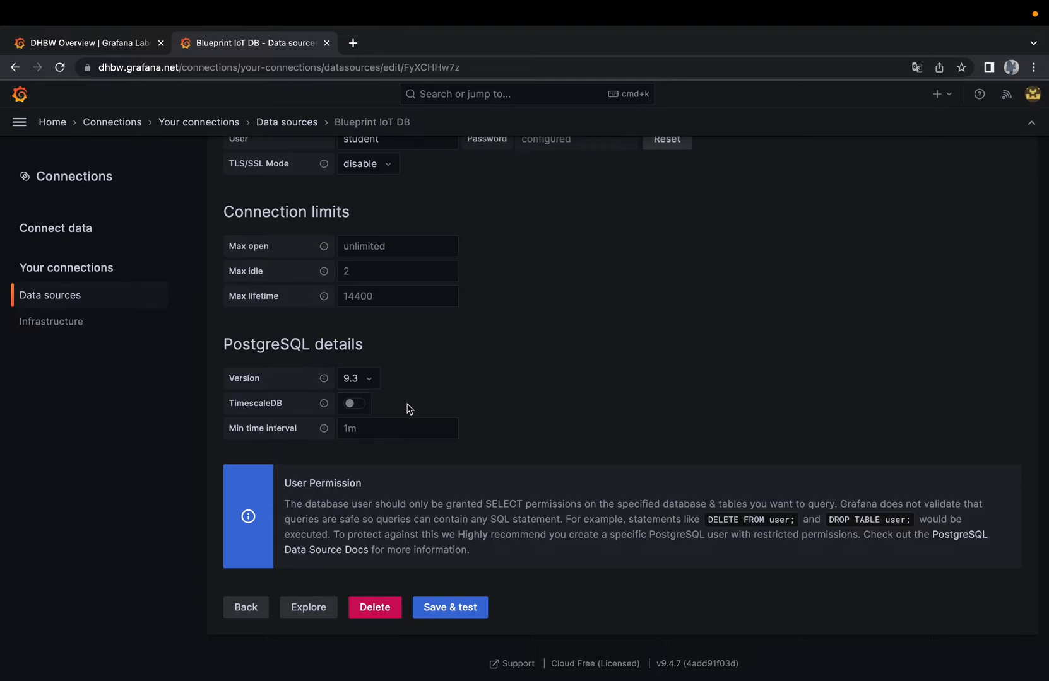
mouse_move(458, 413)
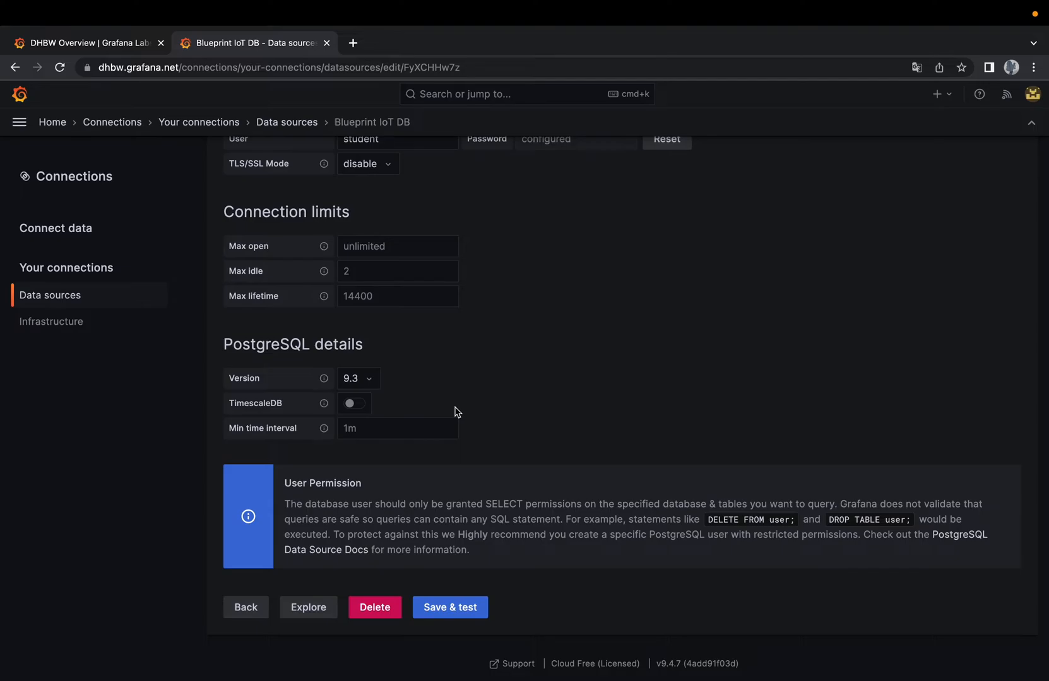
mouse_move(441, 414)
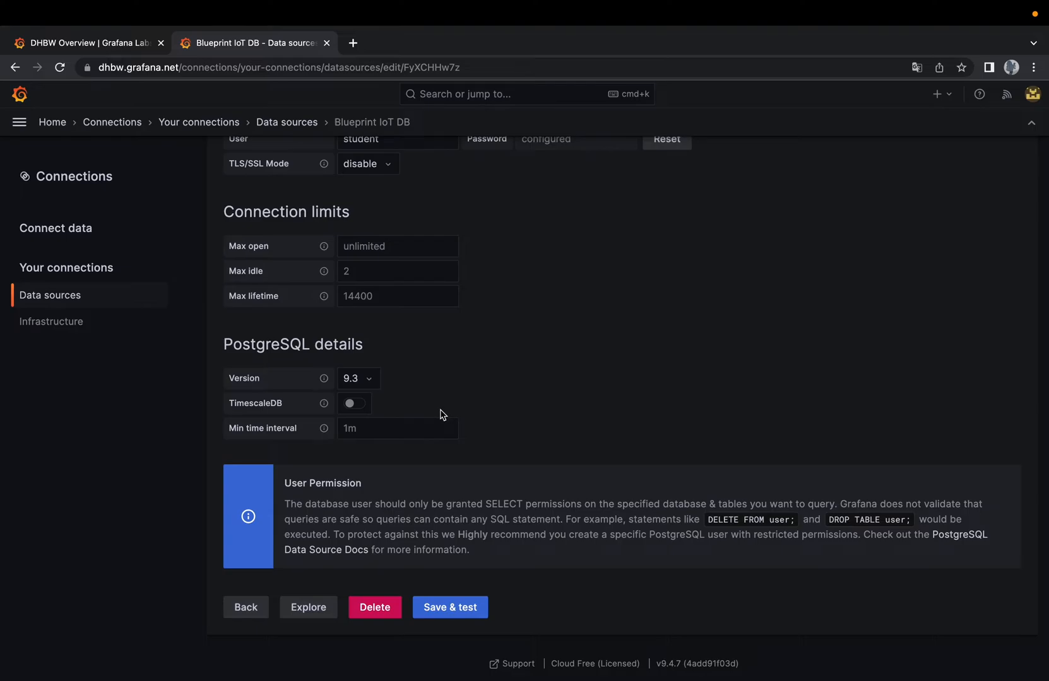
Set Min time interval to 1m, correct database to dhbwdb, and Save & test successfully.
click(398, 427)
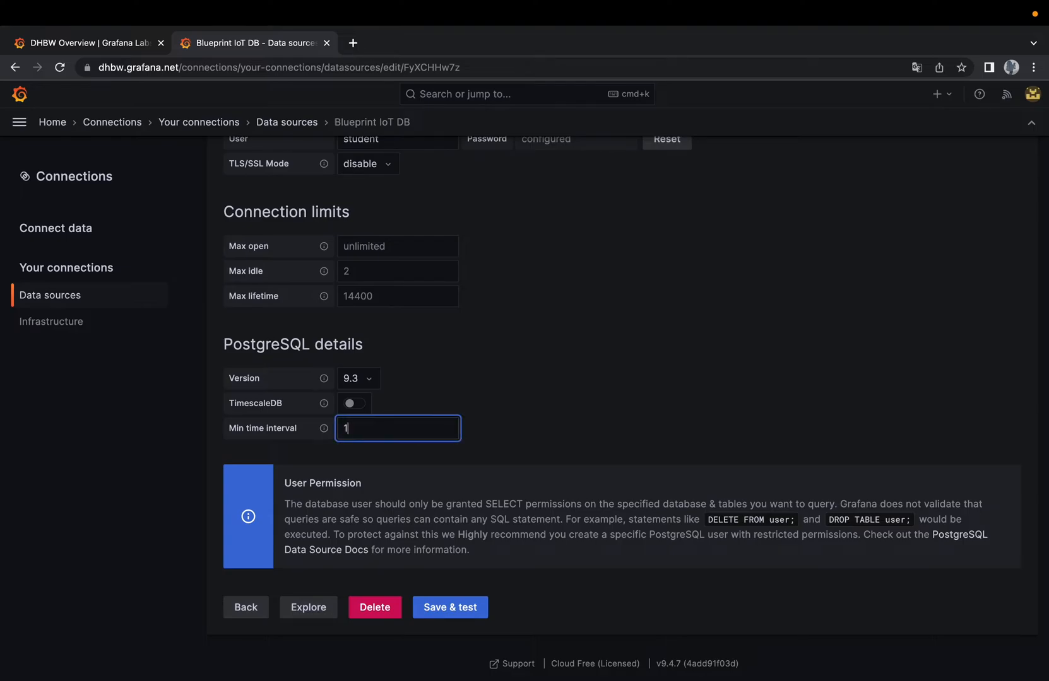
text(m)
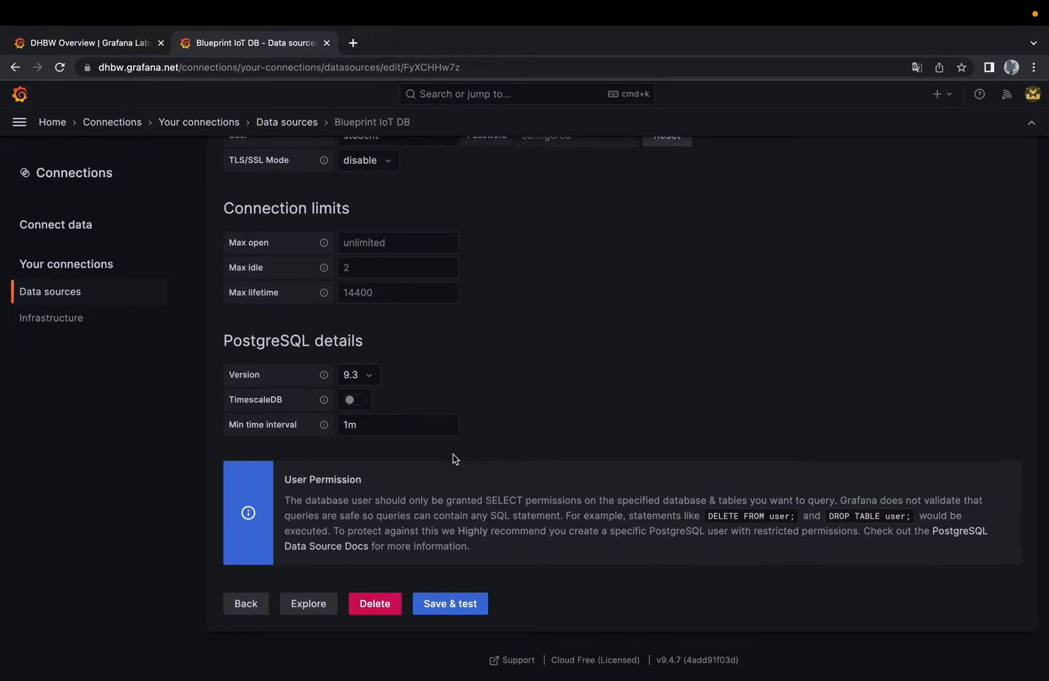
scroll(down, 3)
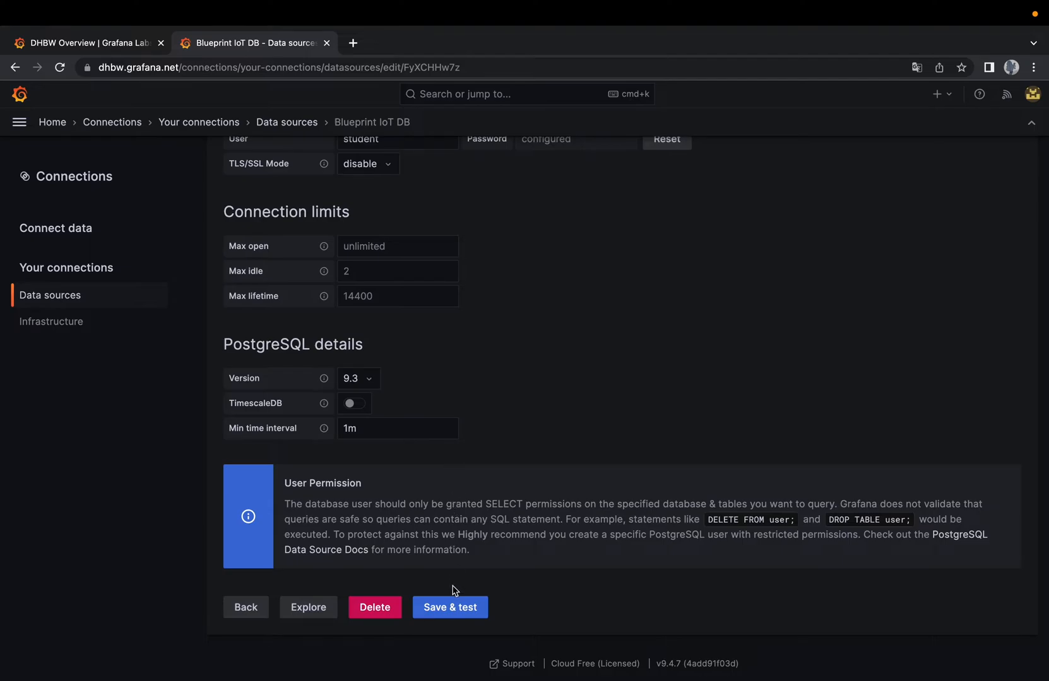
click(450, 607)
text(dhbwdb)
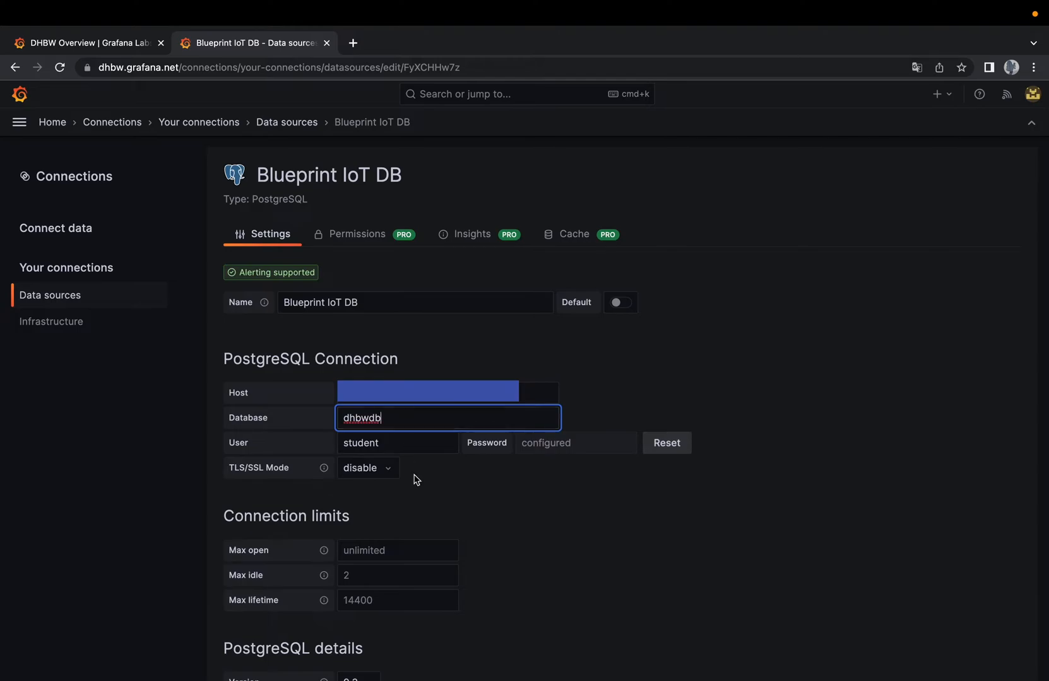
scroll(down, 3)
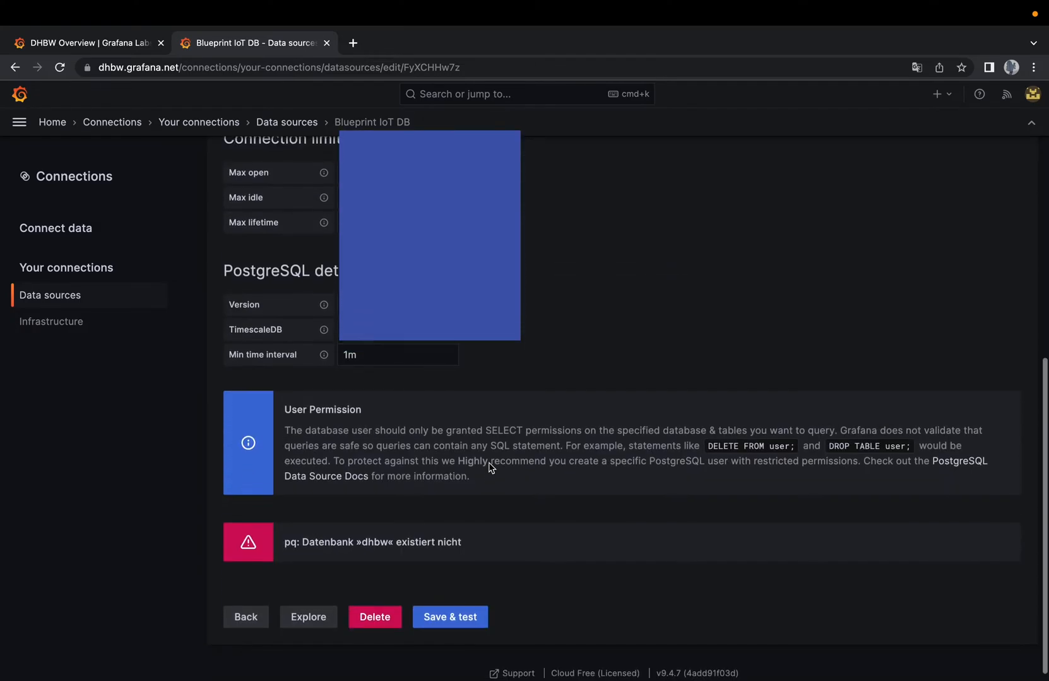
click(450, 621)
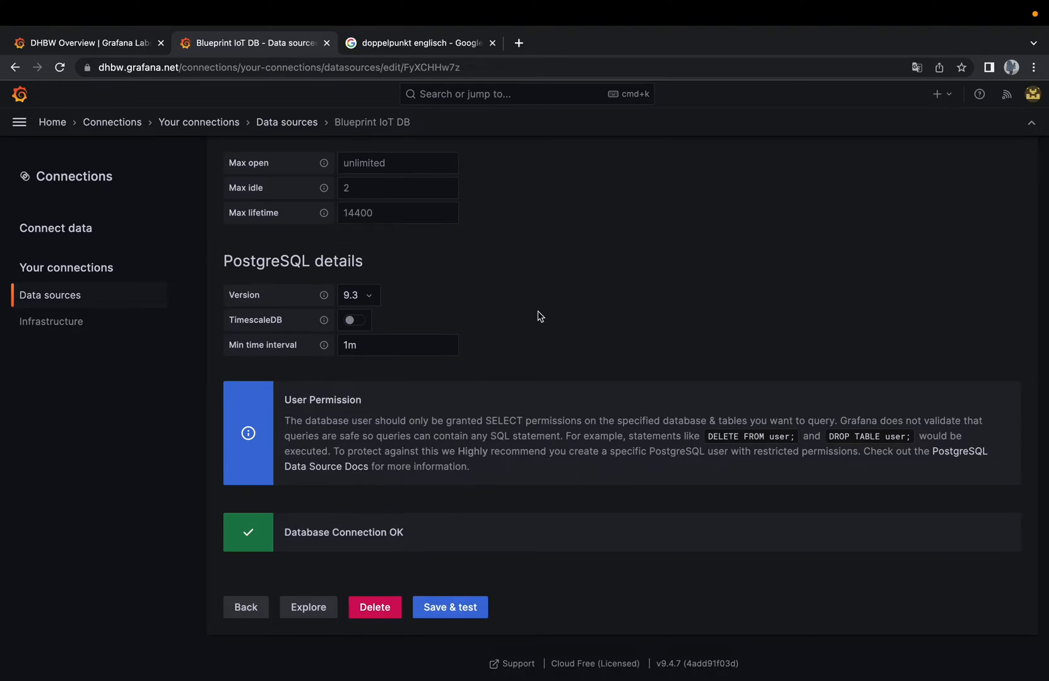
mouse_move(505, 292)
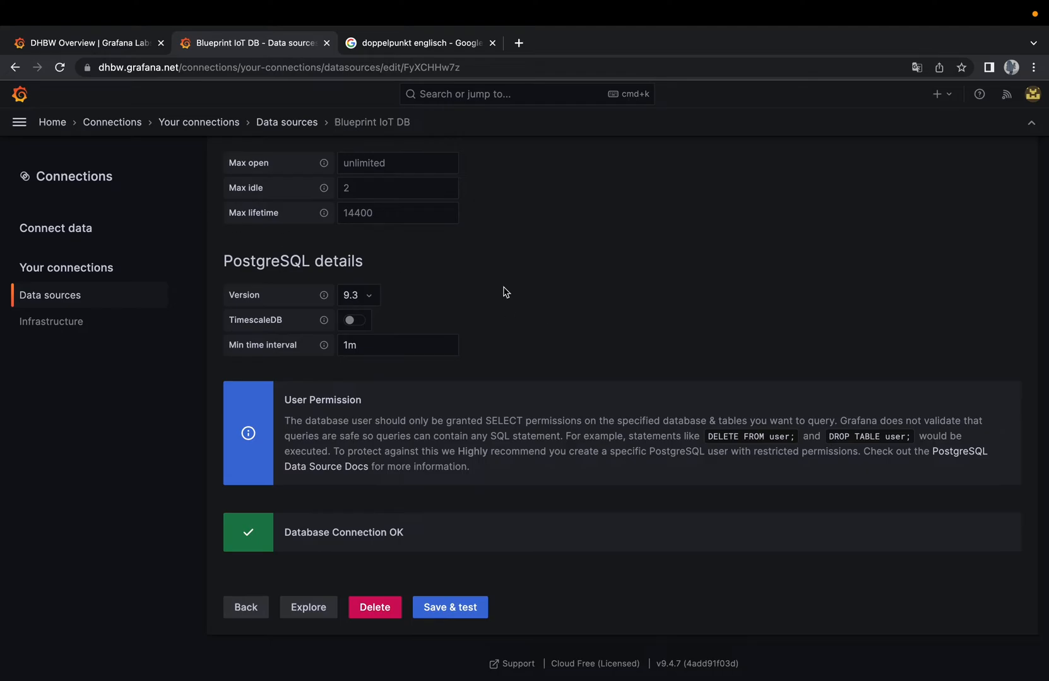
Create a new dashboard from Dashboards and open the editor for its first panel.
click(19, 122)
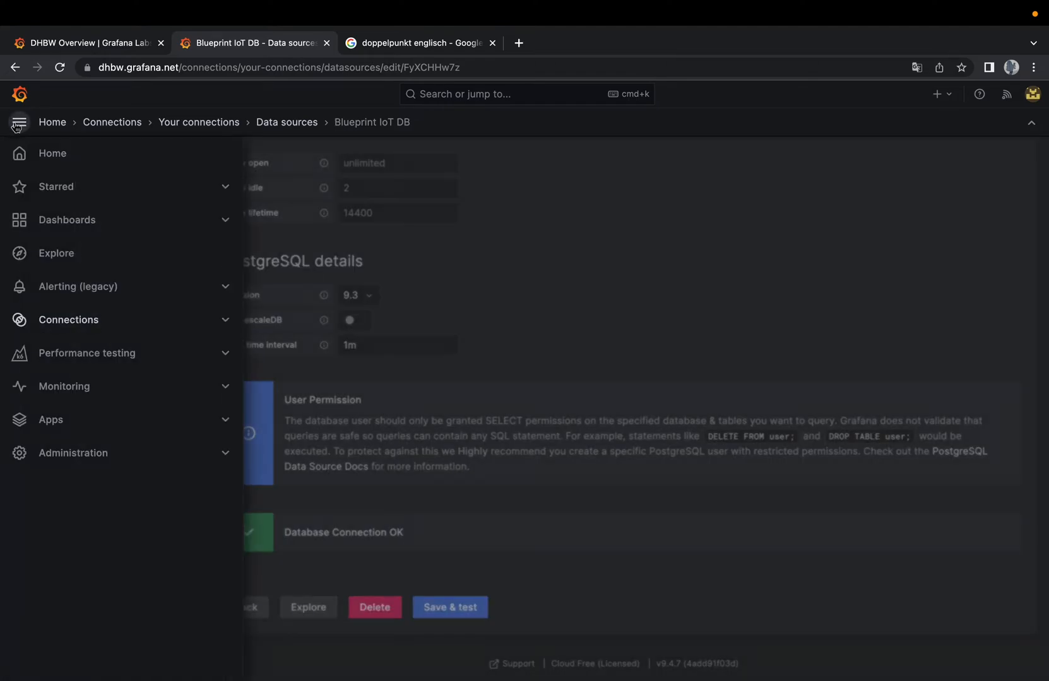
click(66, 220)
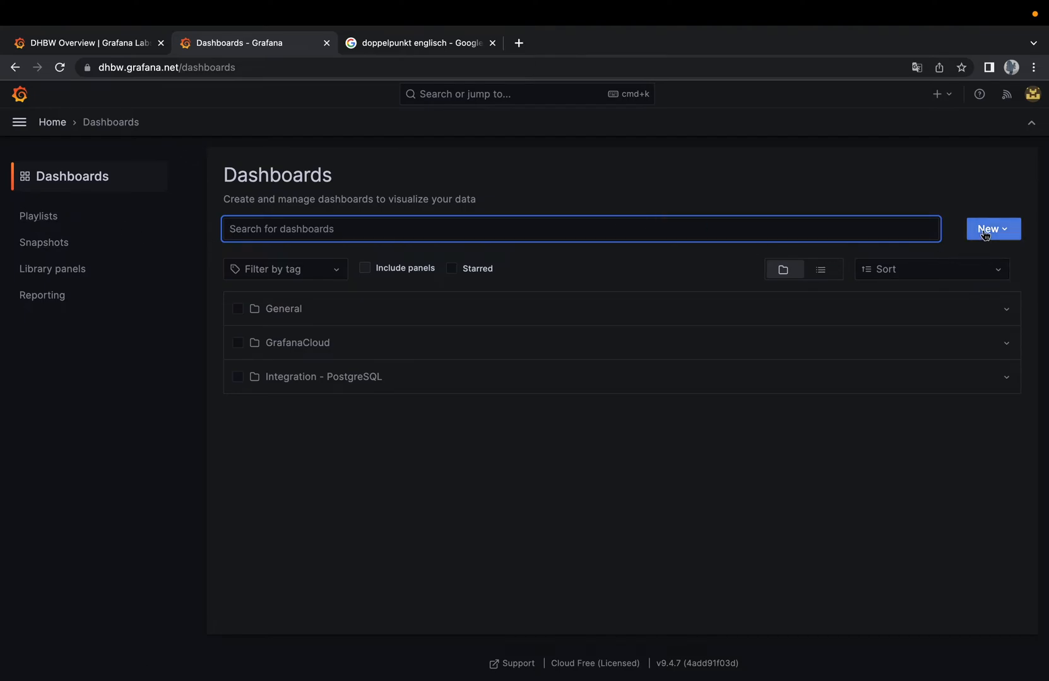
click(992, 229)
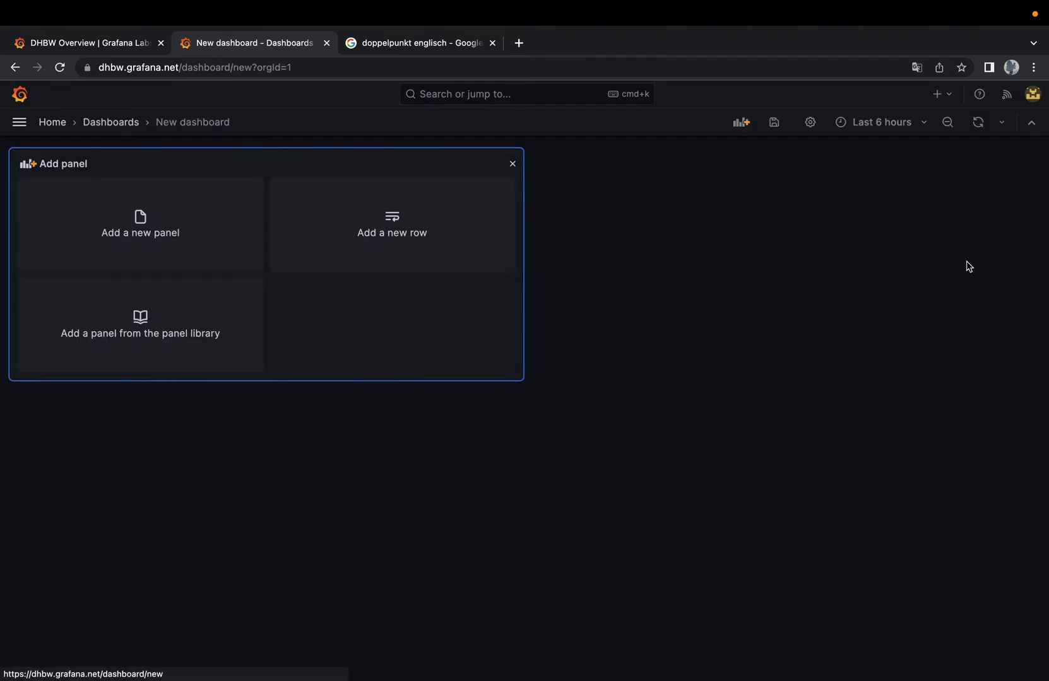
mouse_move(628, 346)
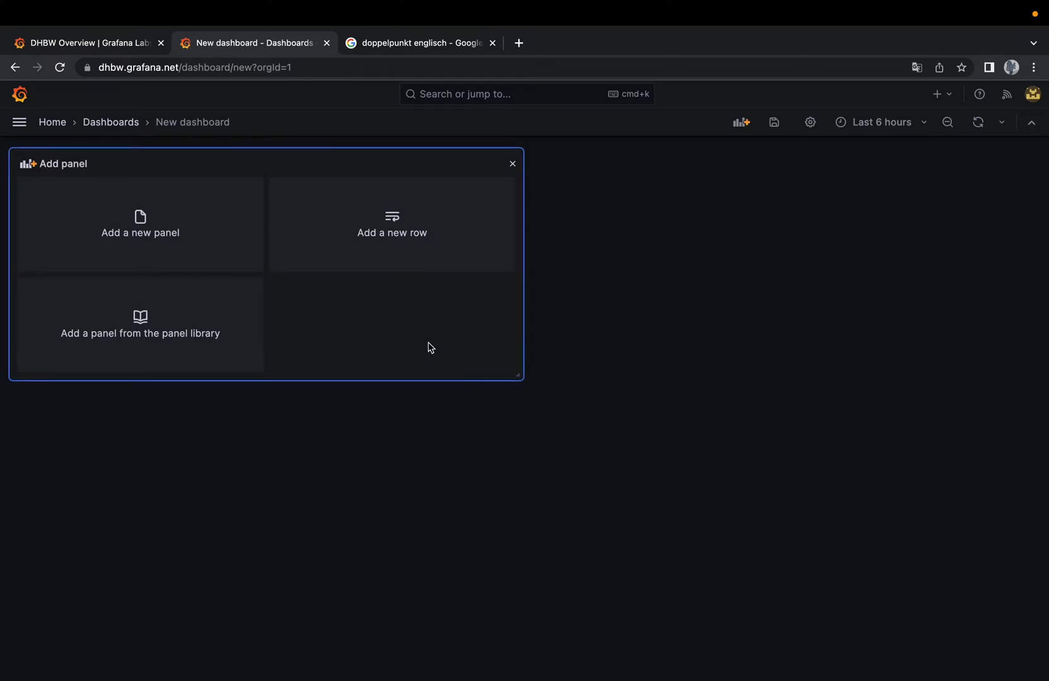
click(140, 225)
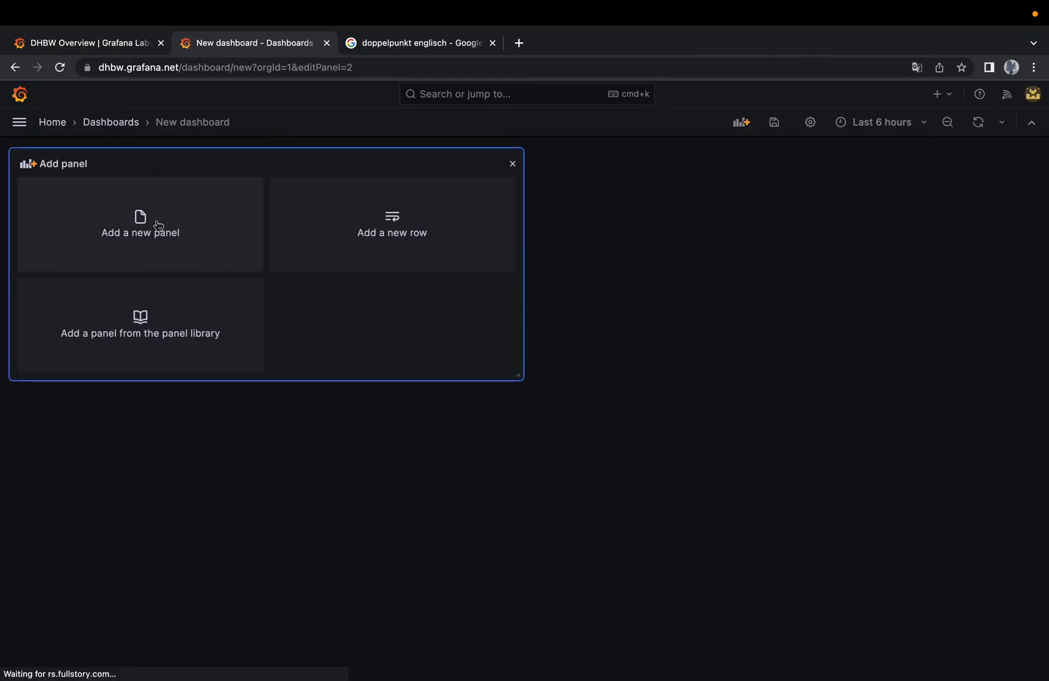
click(140, 226)
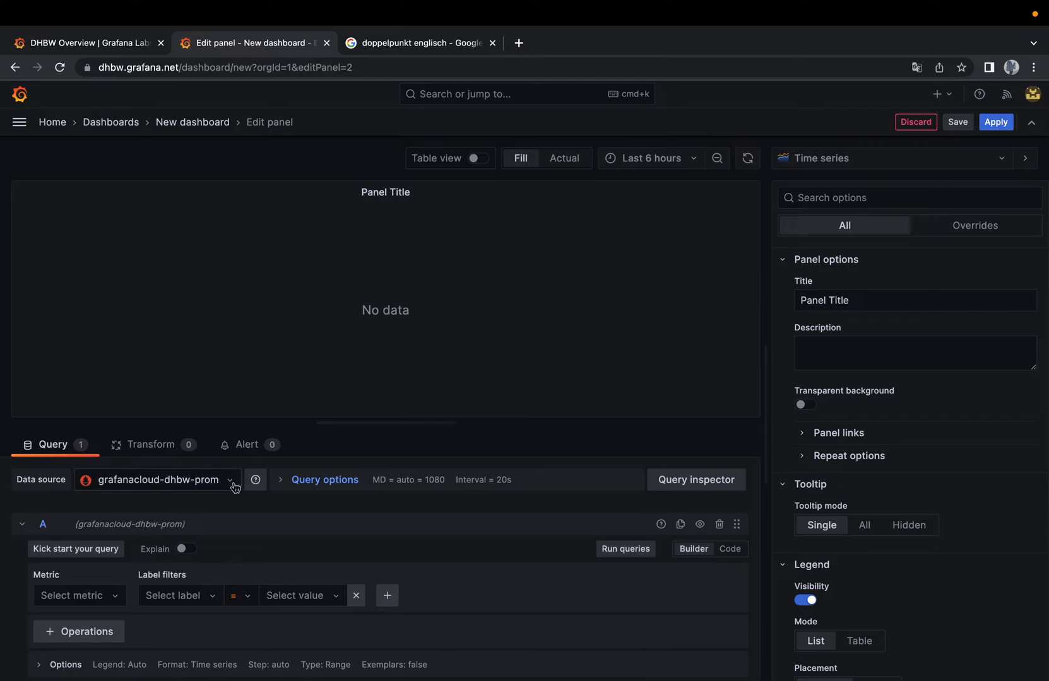
Switch the panel query's data source from grafanacloud-dhbw-prom to Blueprint IoT DB.
click(157, 480)
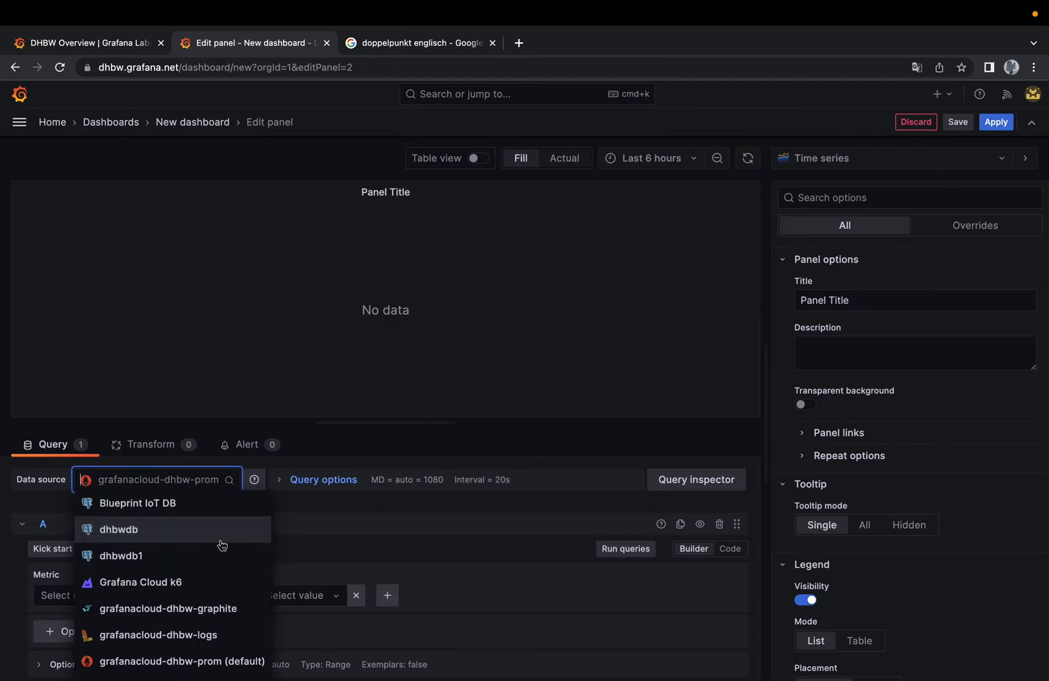
click(137, 503)
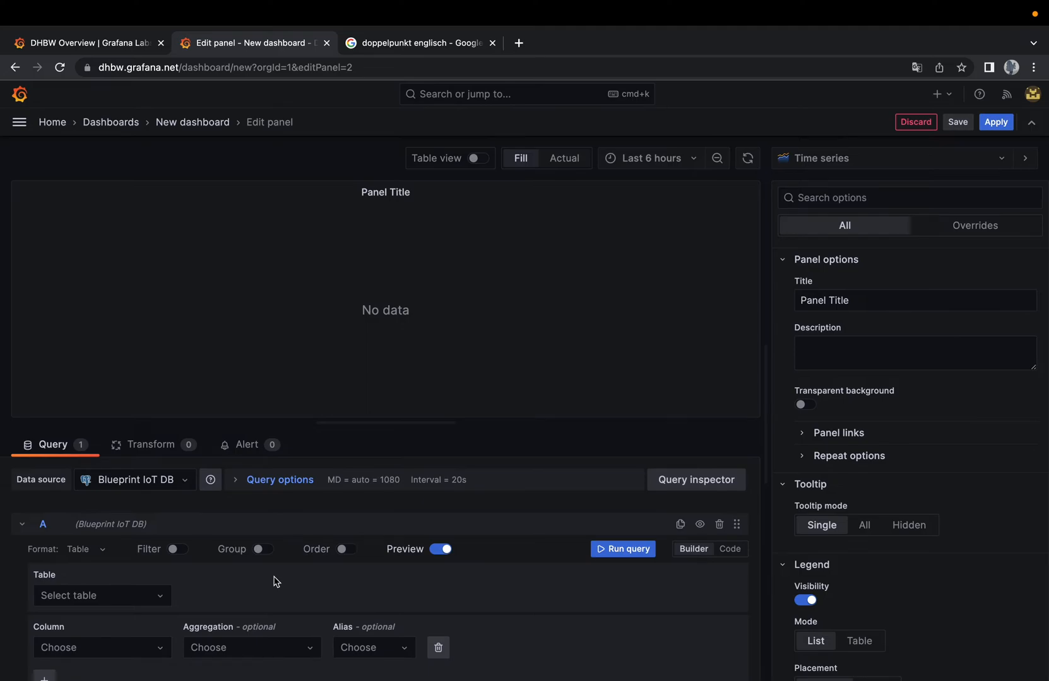
mouse_move(280, 571)
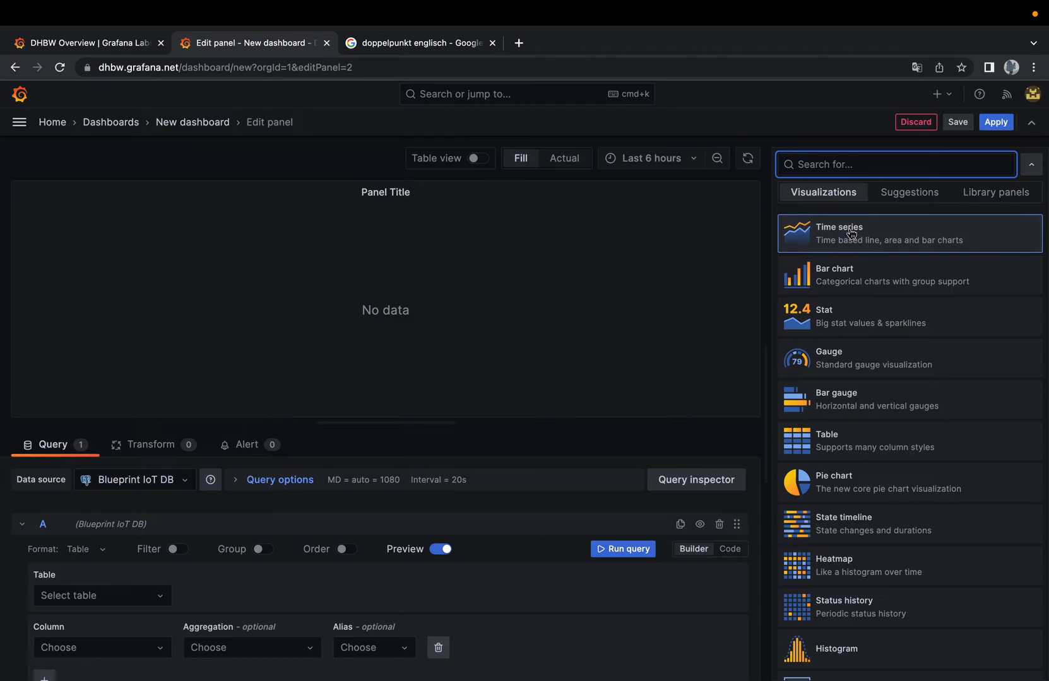
mouse_move(839, 347)
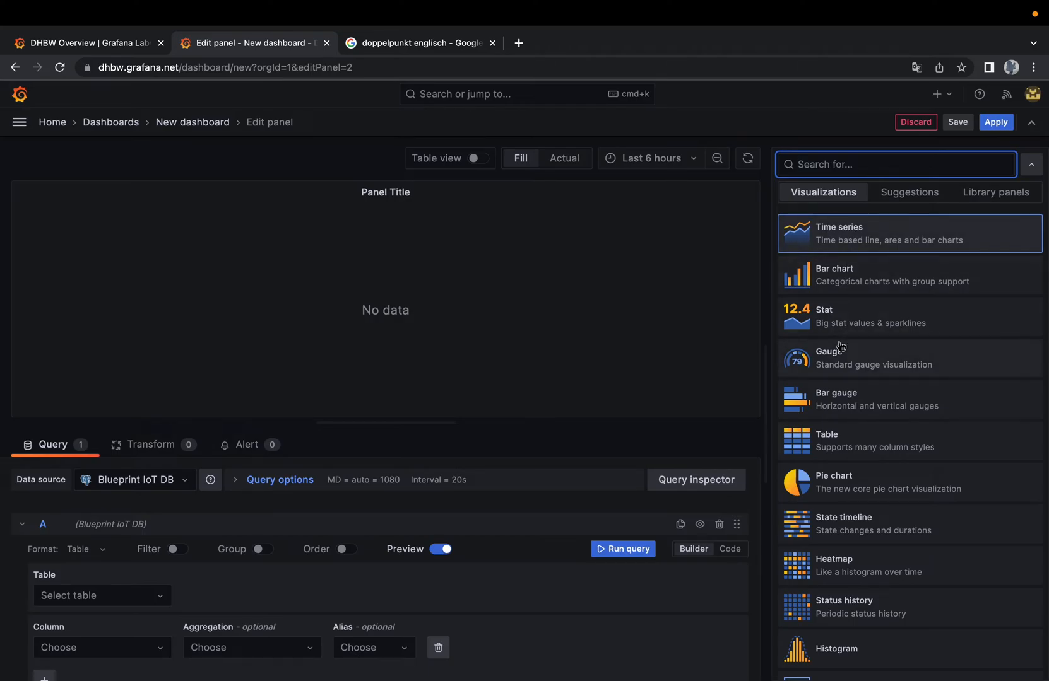
mouse_move(836, 351)
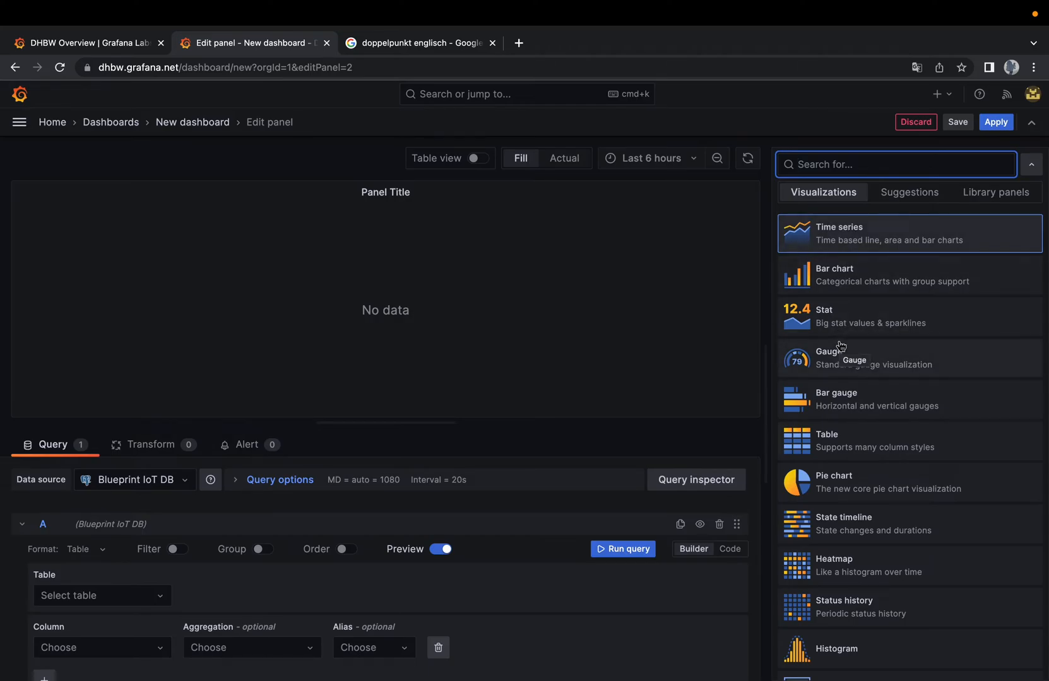
mouse_move(864, 240)
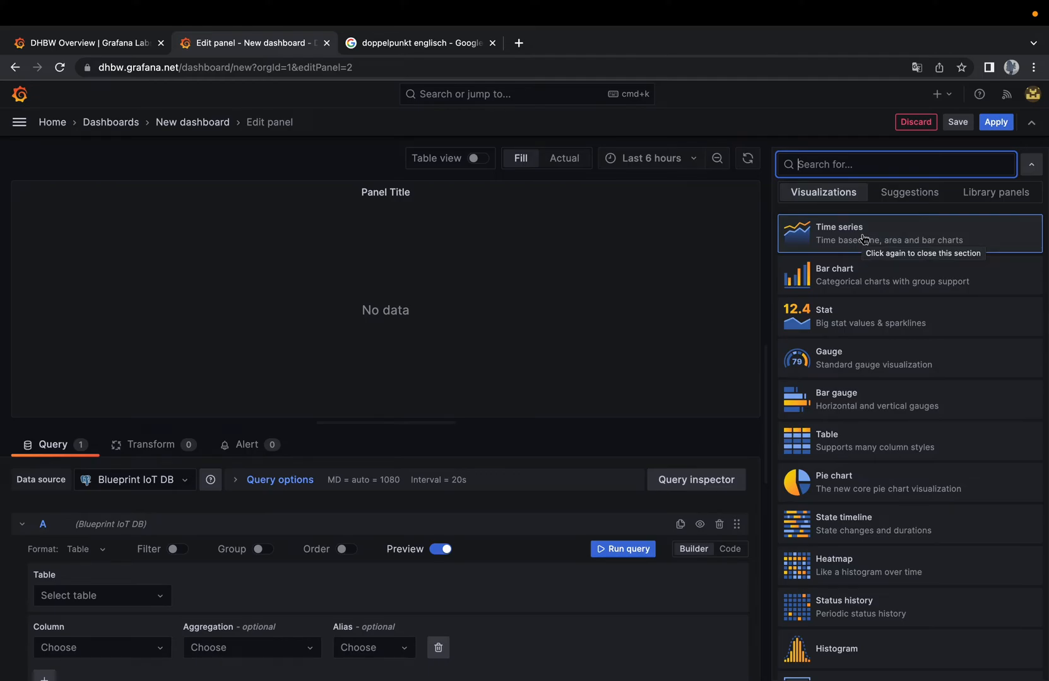
mouse_move(866, 552)
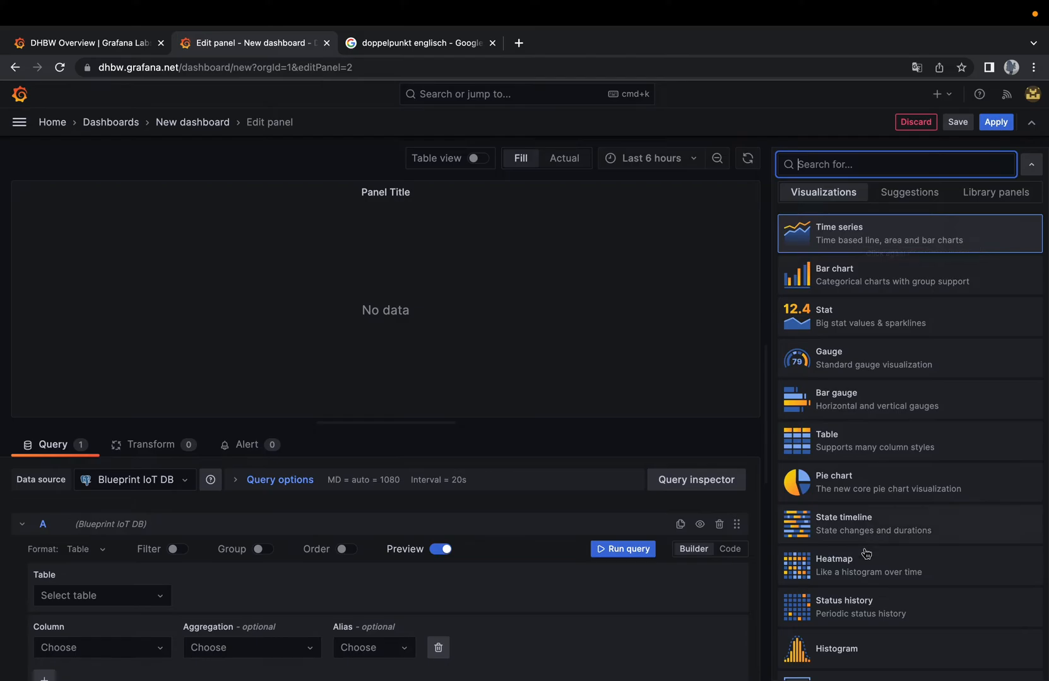
mouse_move(884, 368)
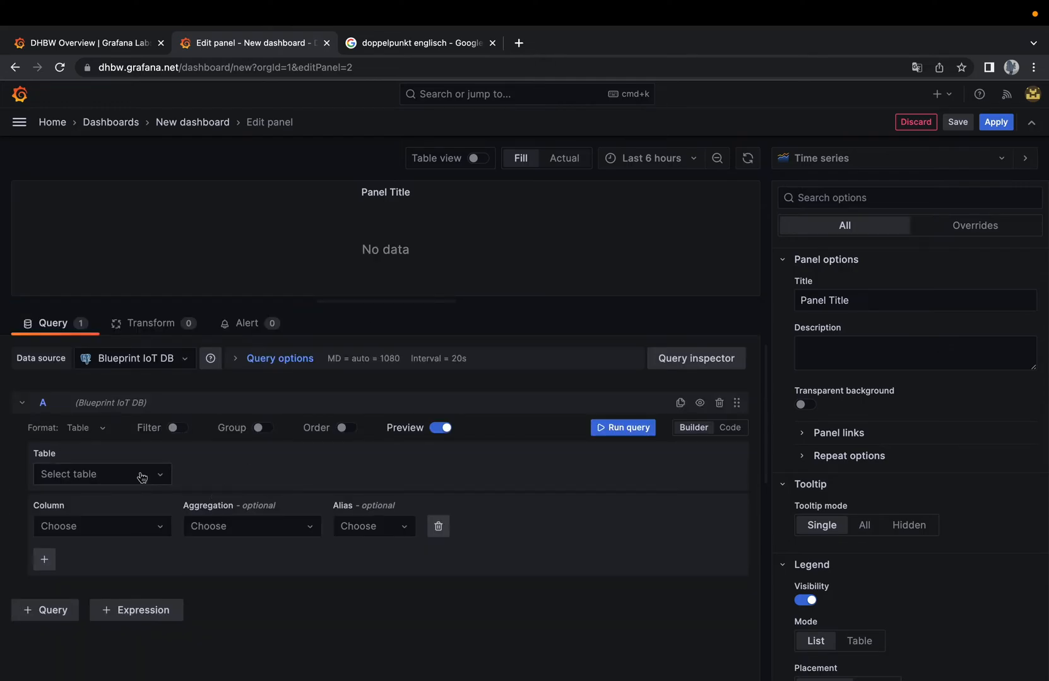
Choose the team1 table and add the value1 and timestamp columns to the query.
click(101, 474)
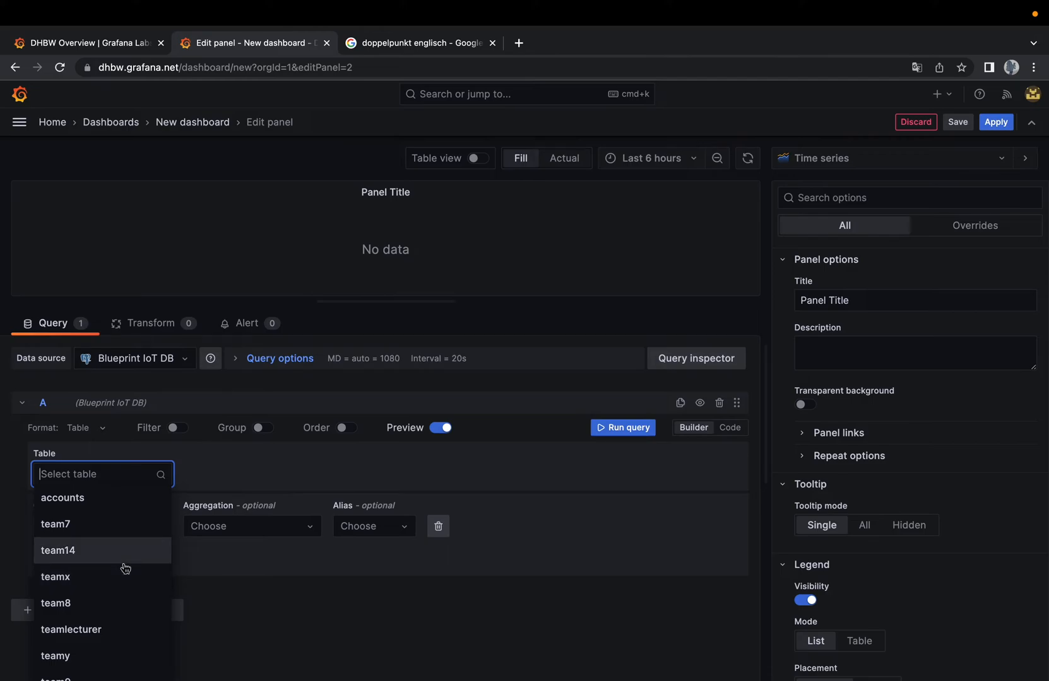
text(team1)
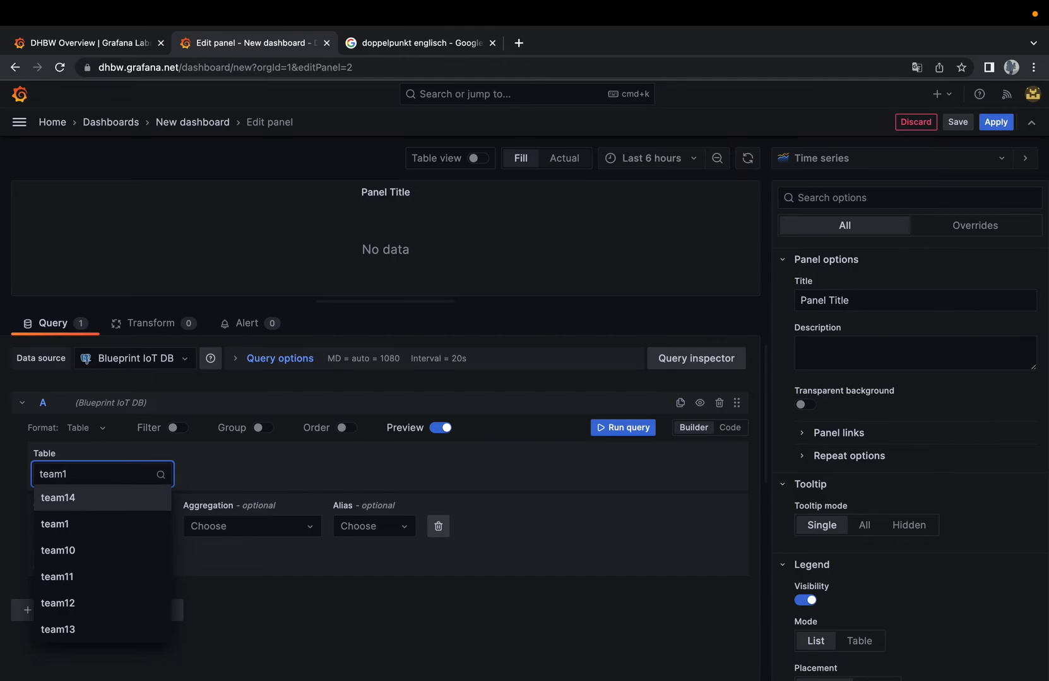
click(54, 524)
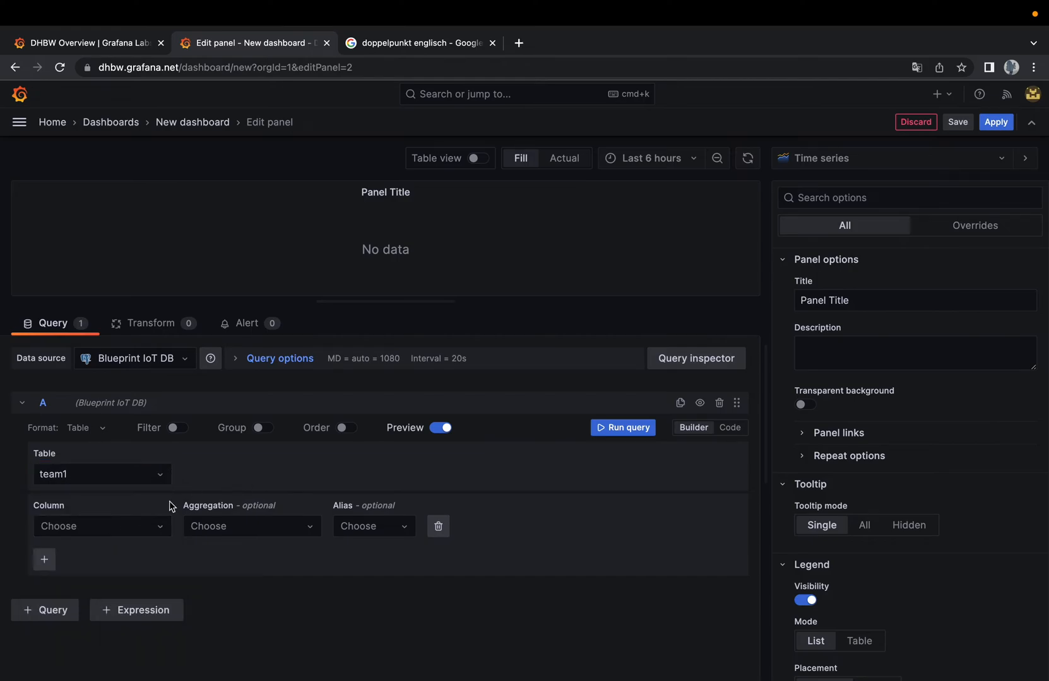
click(100, 526)
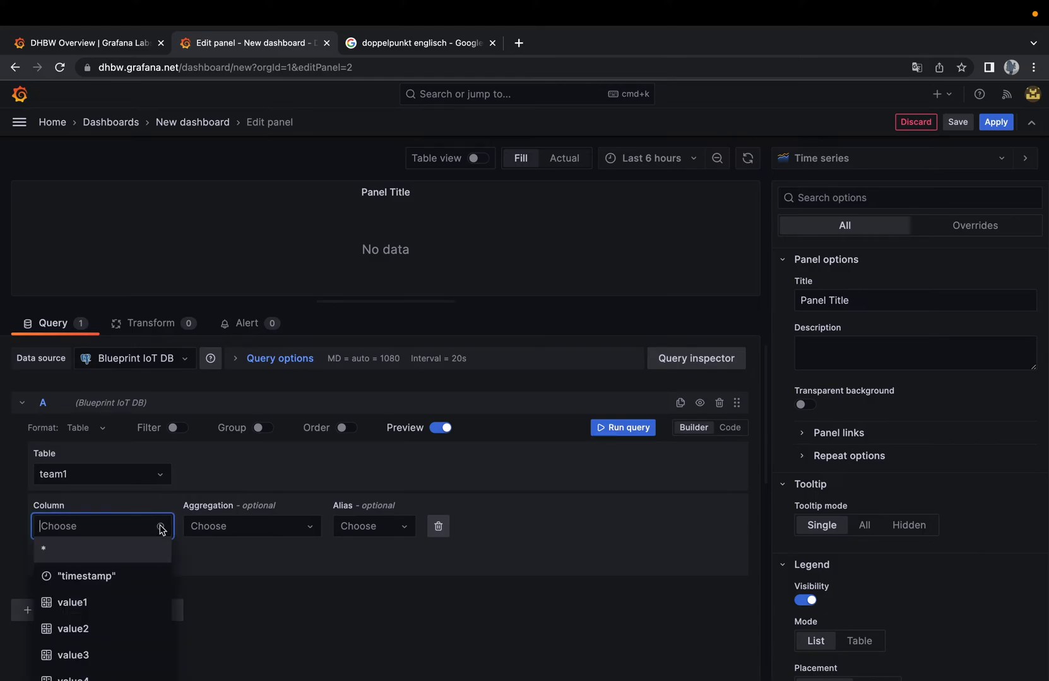
click(70, 602)
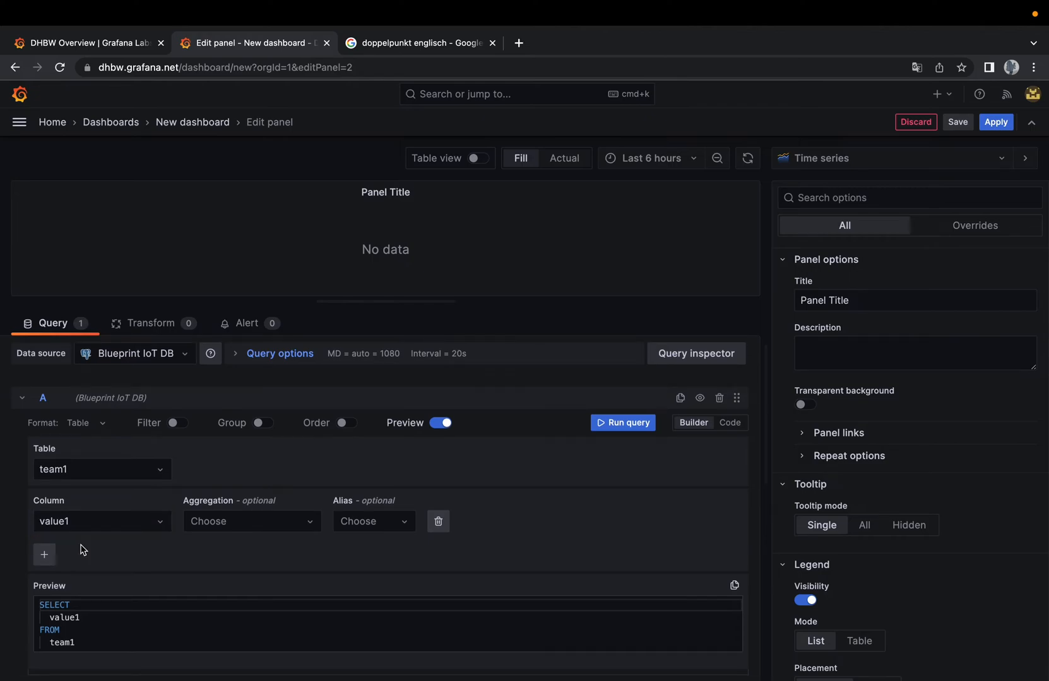
click(44, 554)
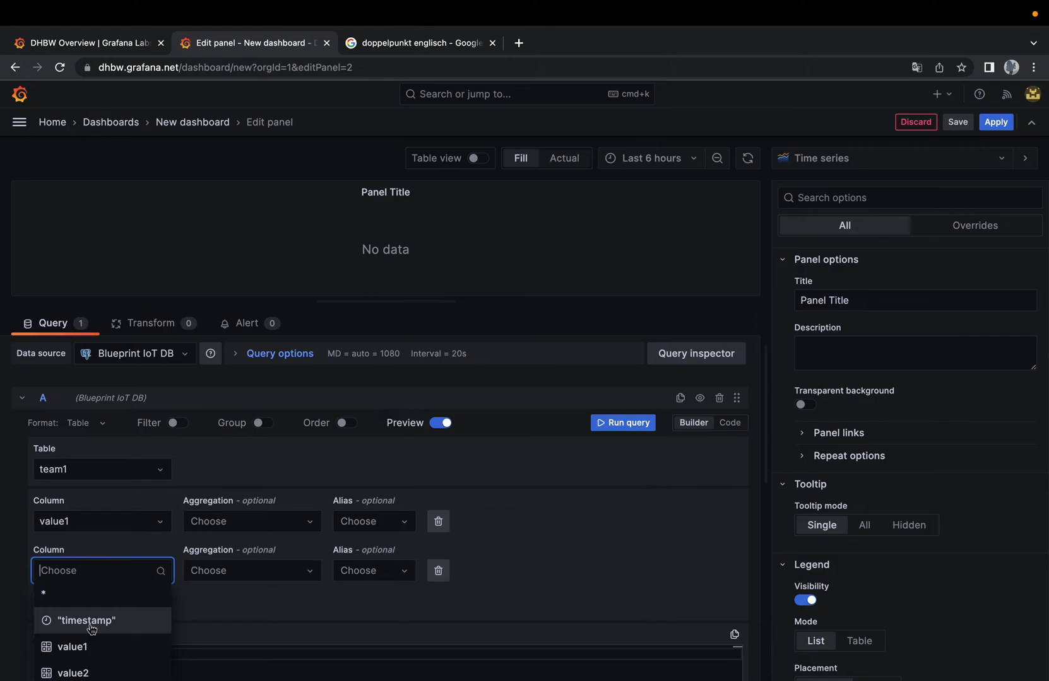
click(83, 621)
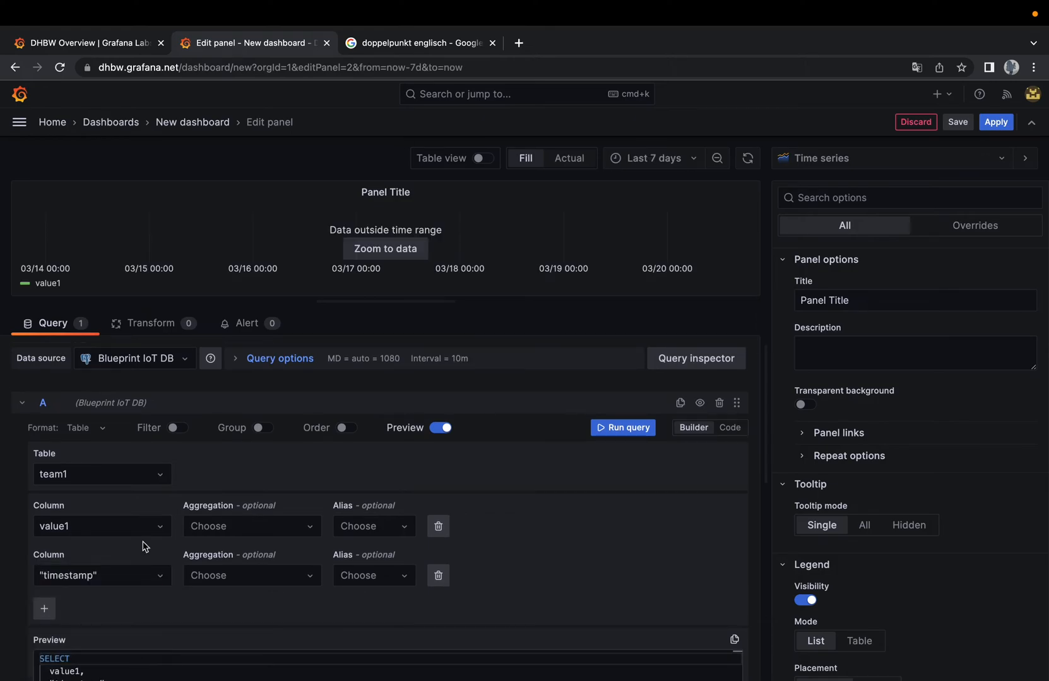
mouse_move(104, 449)
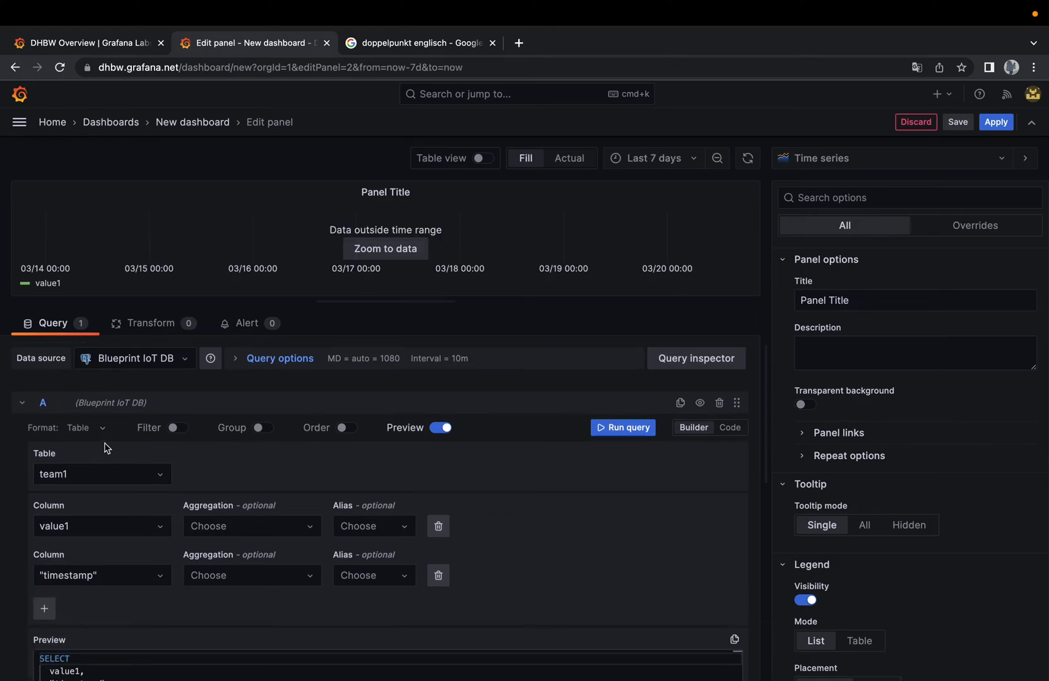
Format the query as Time series, aliasing value1 as 'value' and timestamp as 'time'.
click(79, 428)
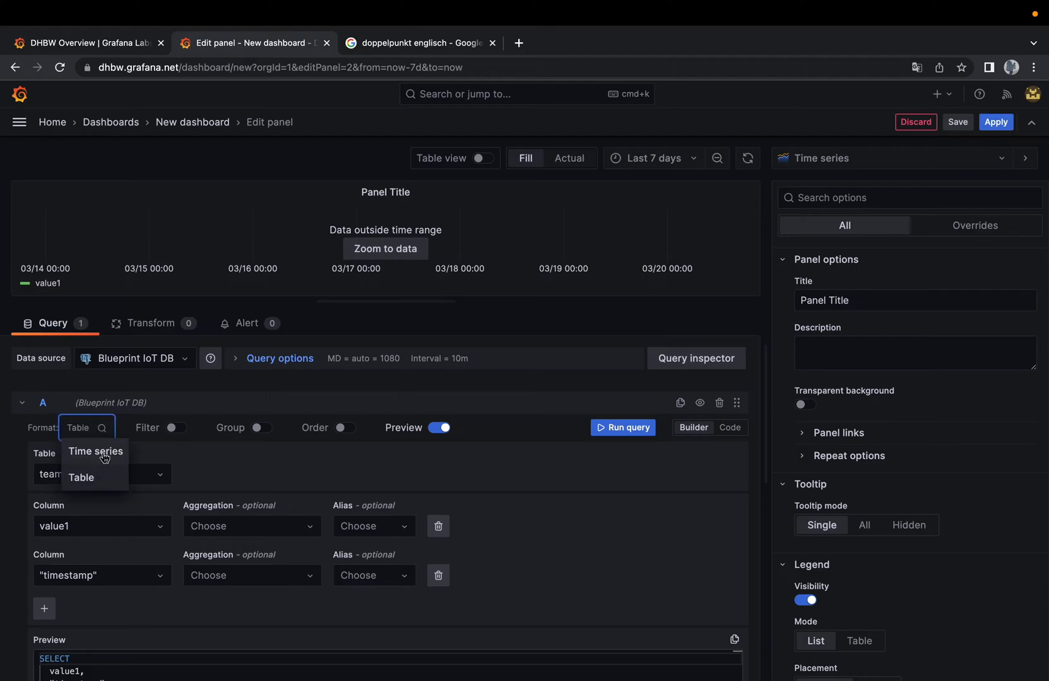
click(95, 451)
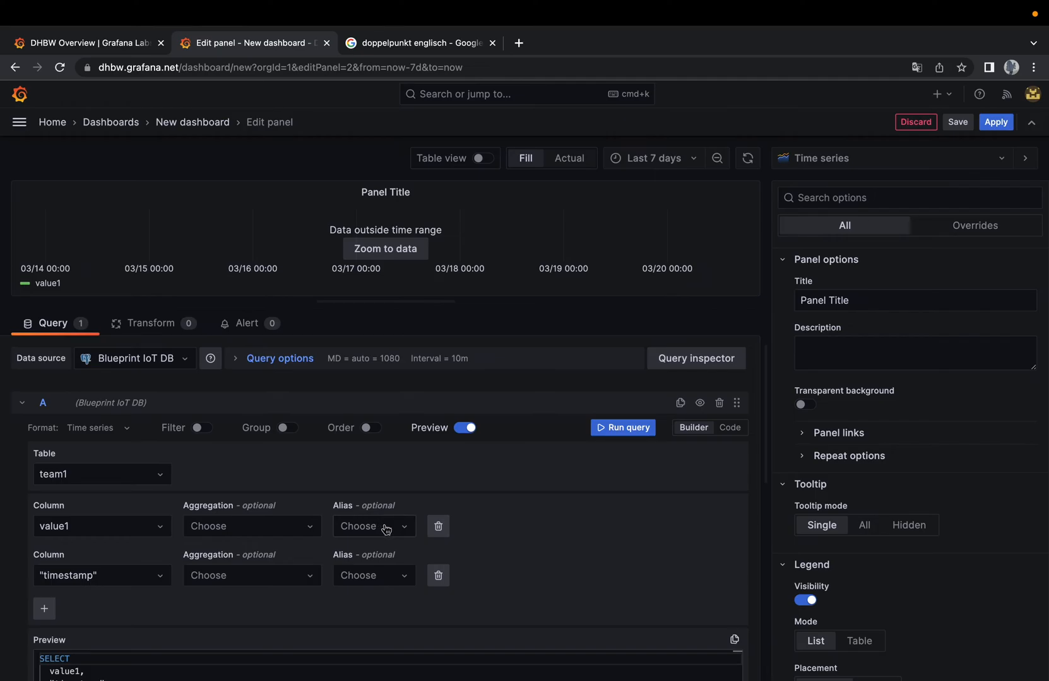
click(373, 526)
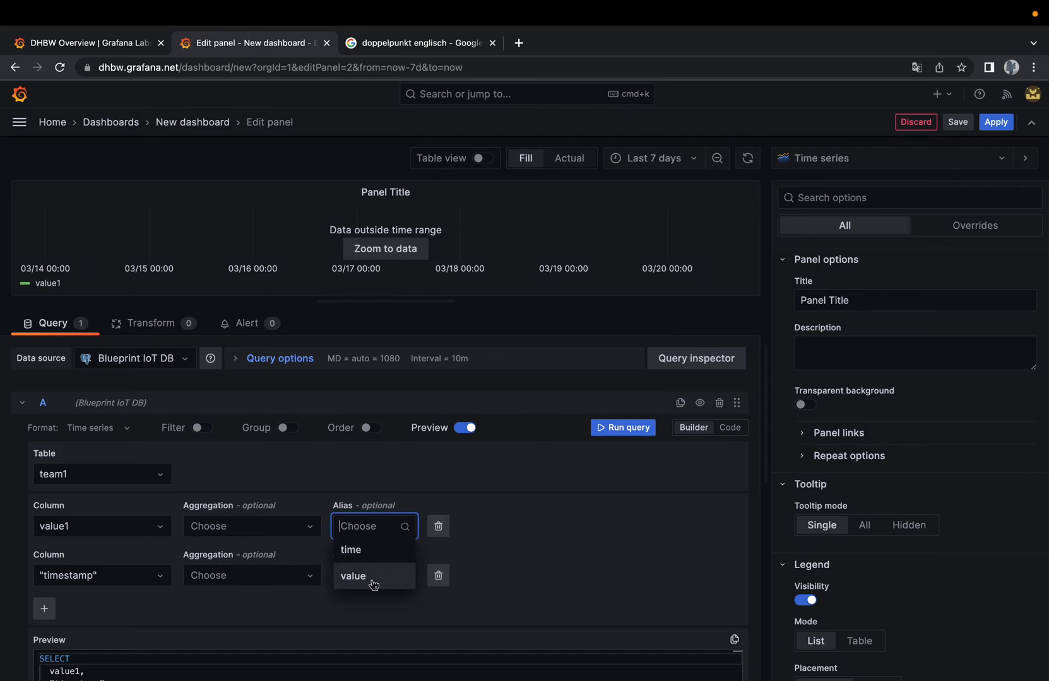
click(353, 577)
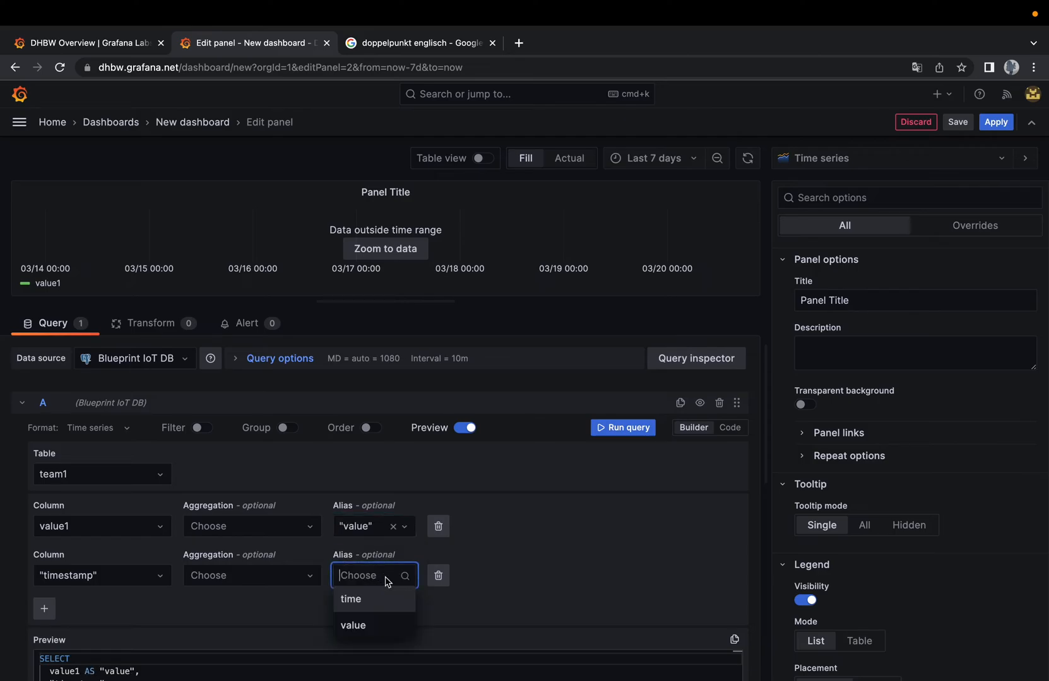
click(350, 599)
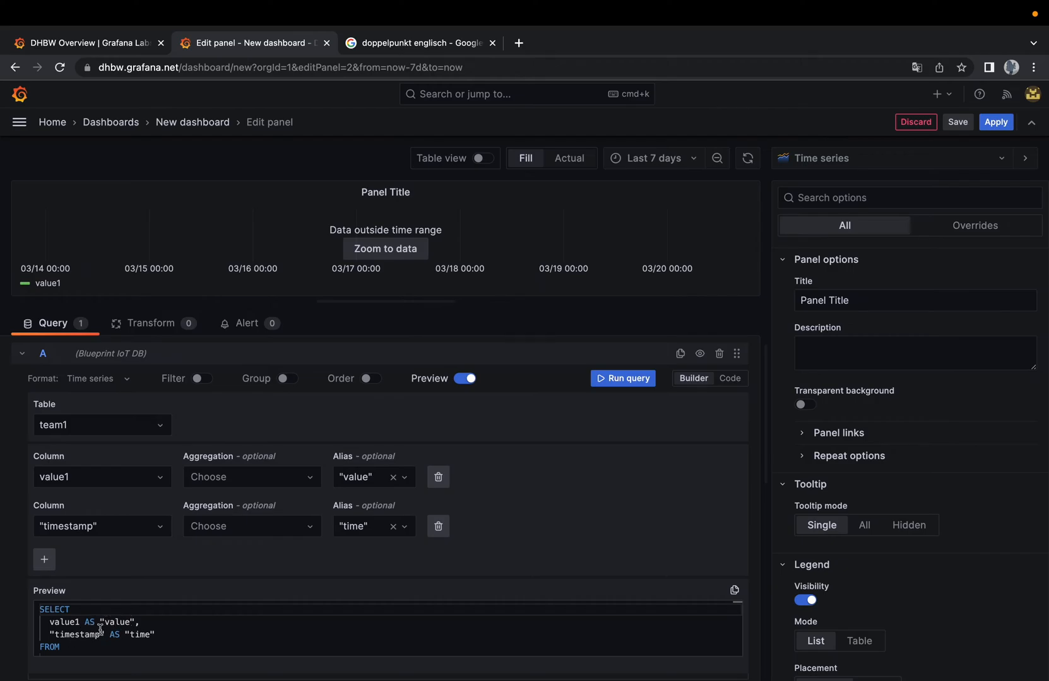
scroll(down, 3)
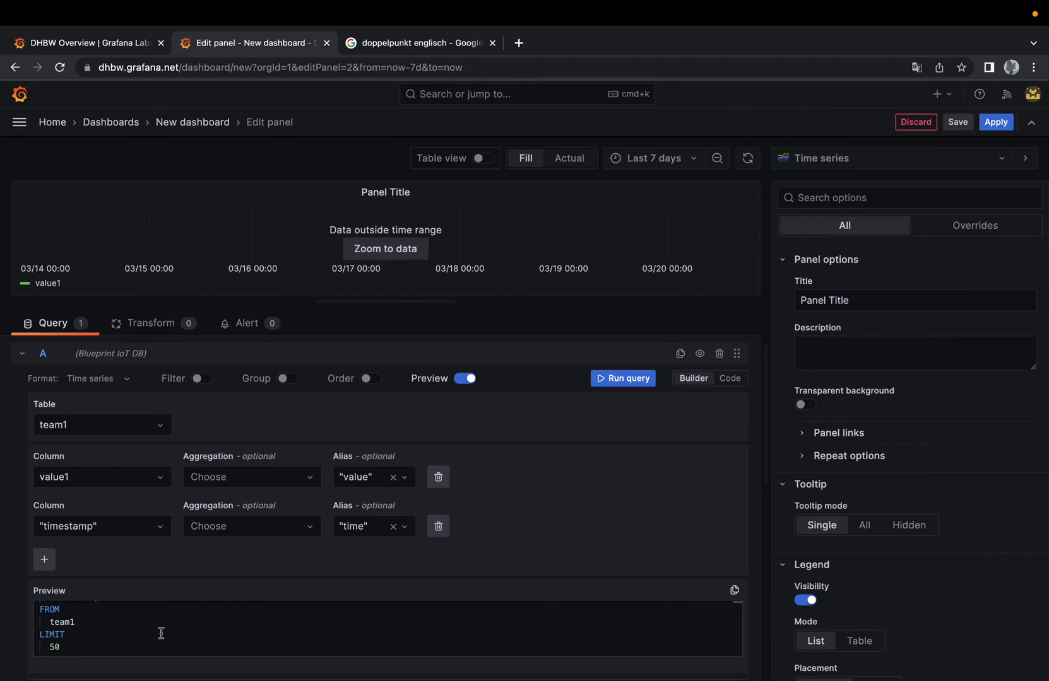
mouse_move(77, 627)
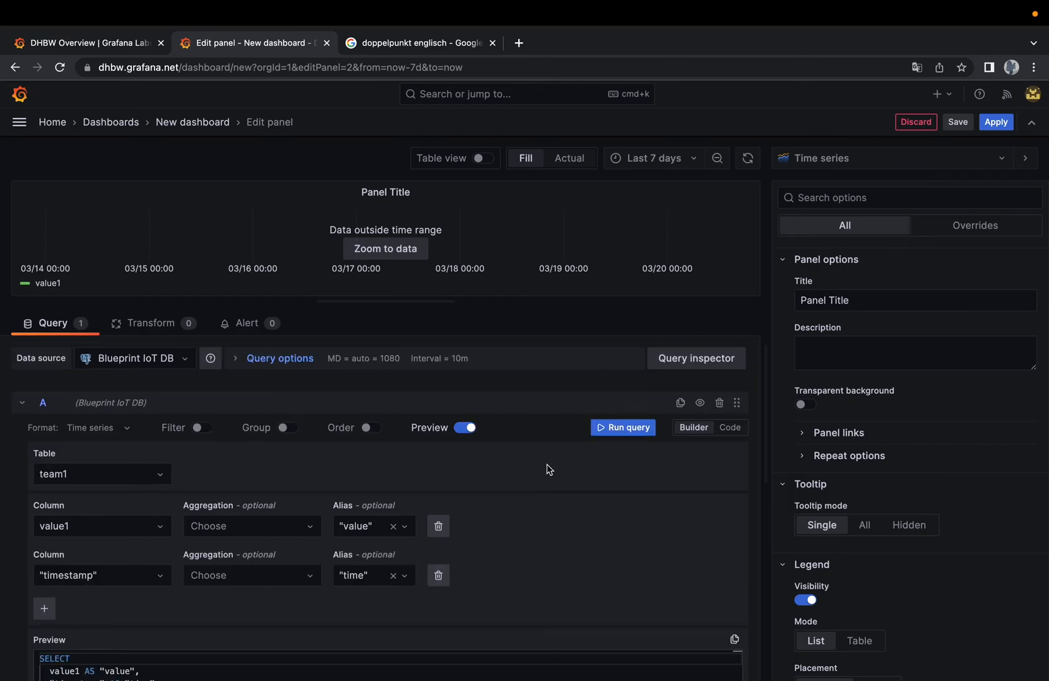
Order the team1 query by timestamp descending with a row limit of 1000.
click(369, 428)
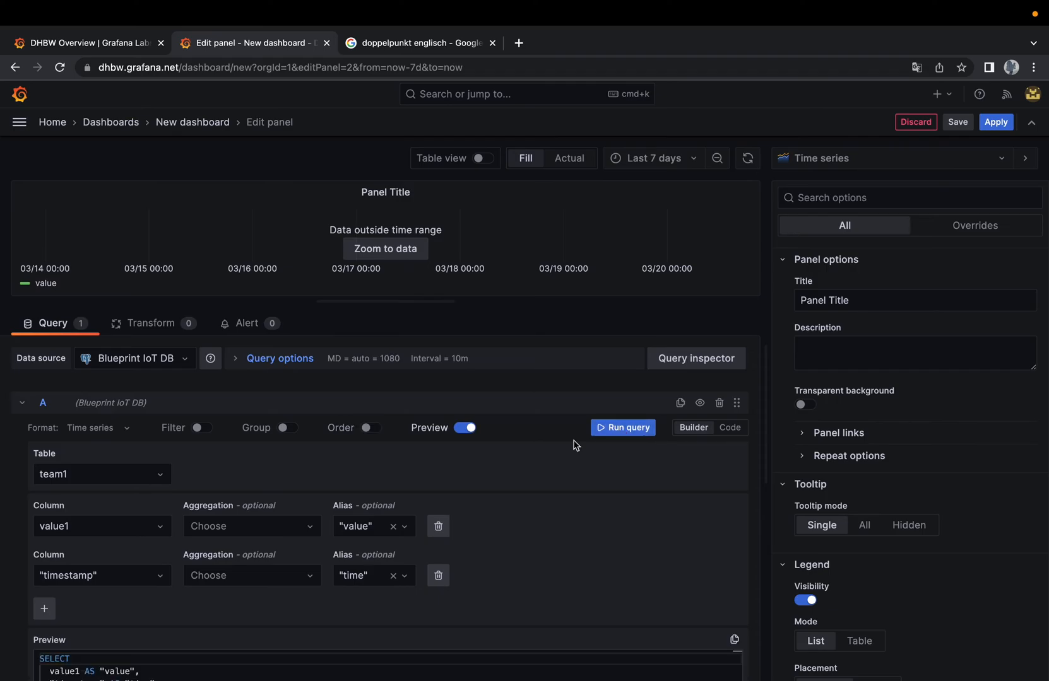
mouse_move(456, 442)
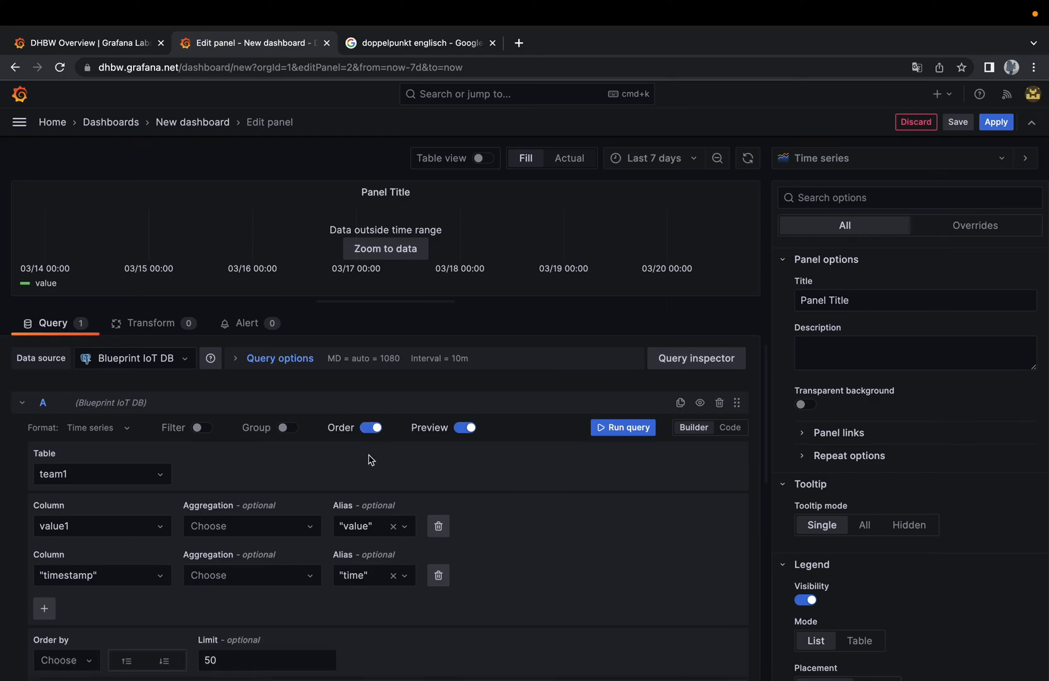
scroll(down, 3)
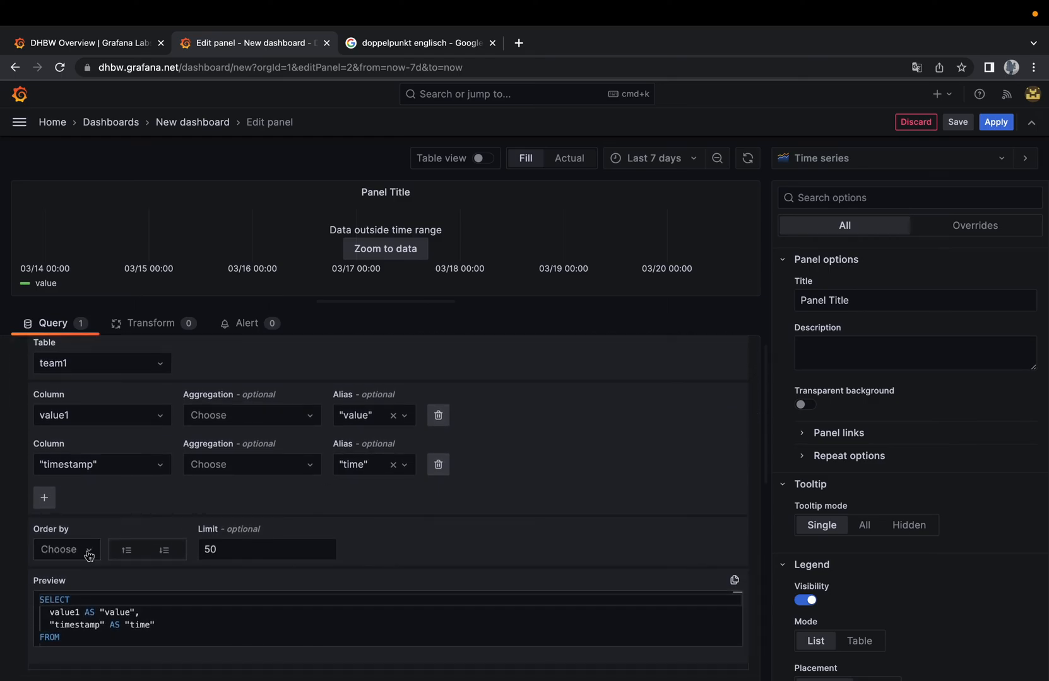
click(66, 549)
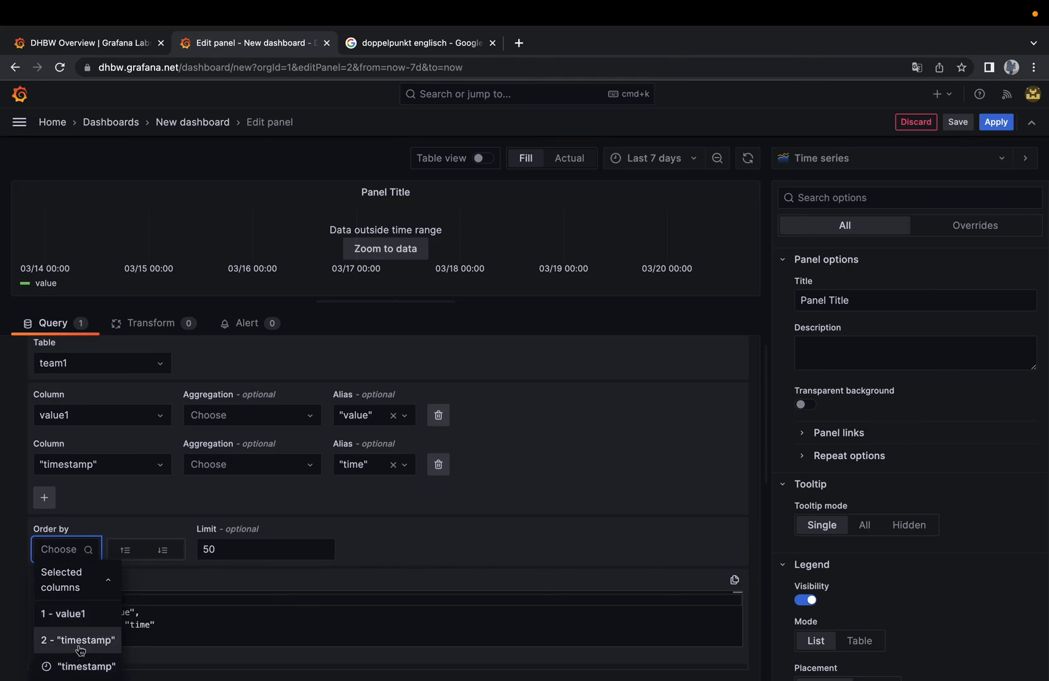
click(76, 640)
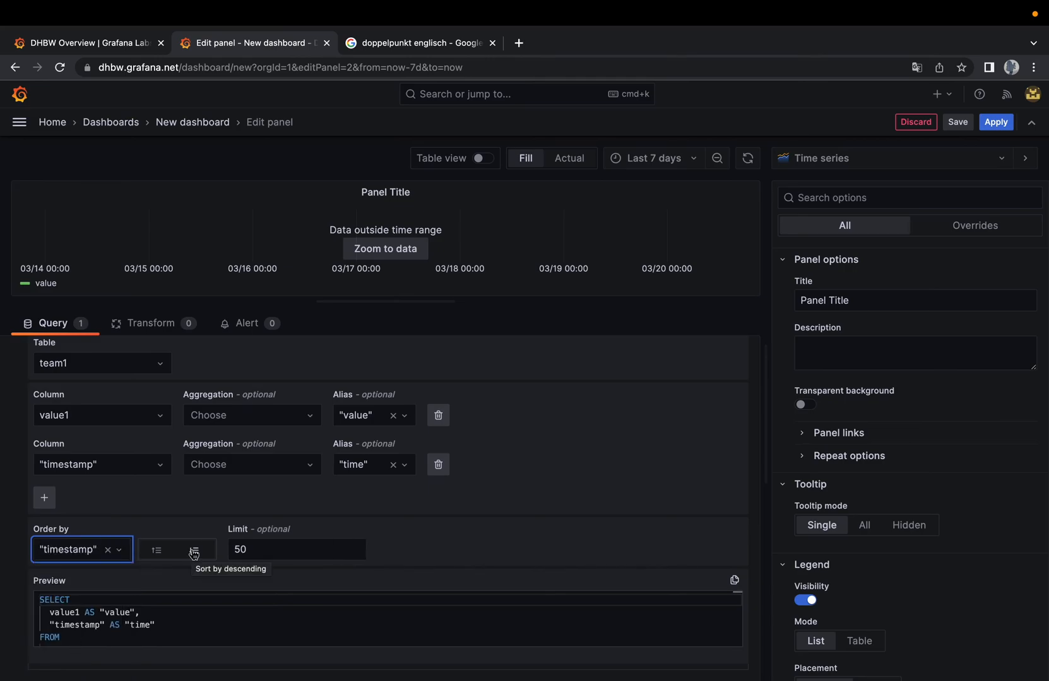
click(297, 549)
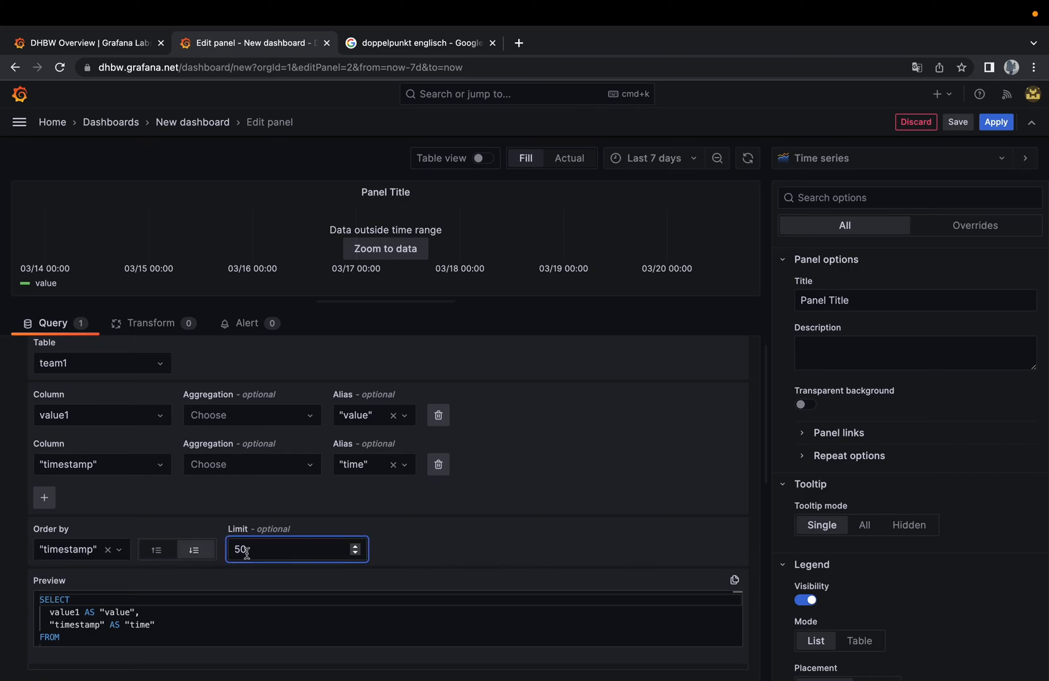
text(1)
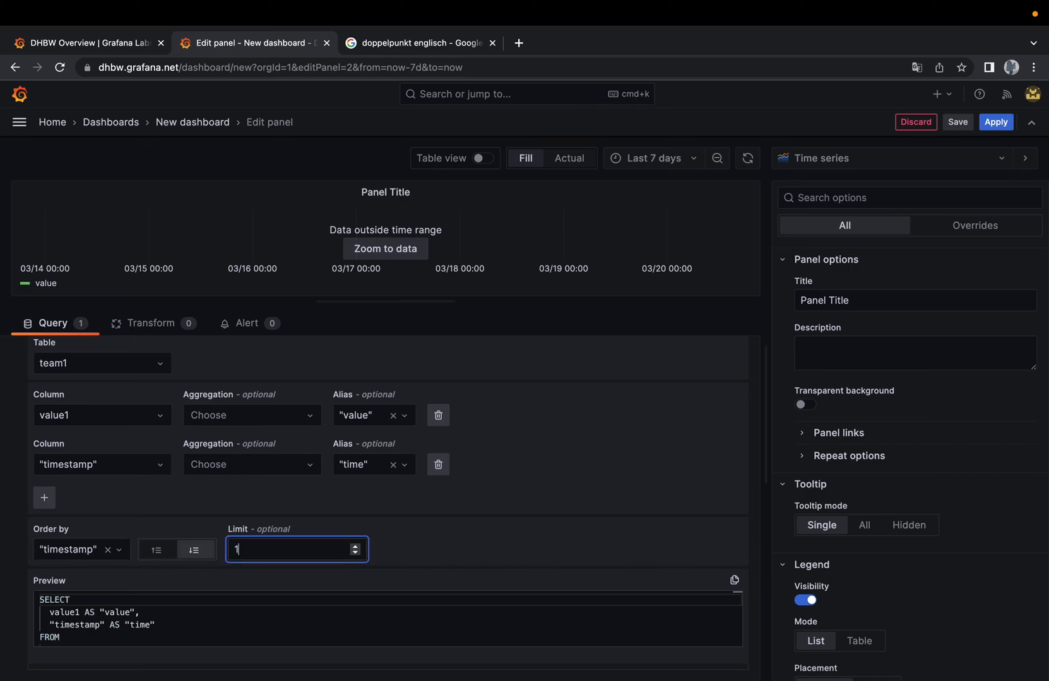
text(000)
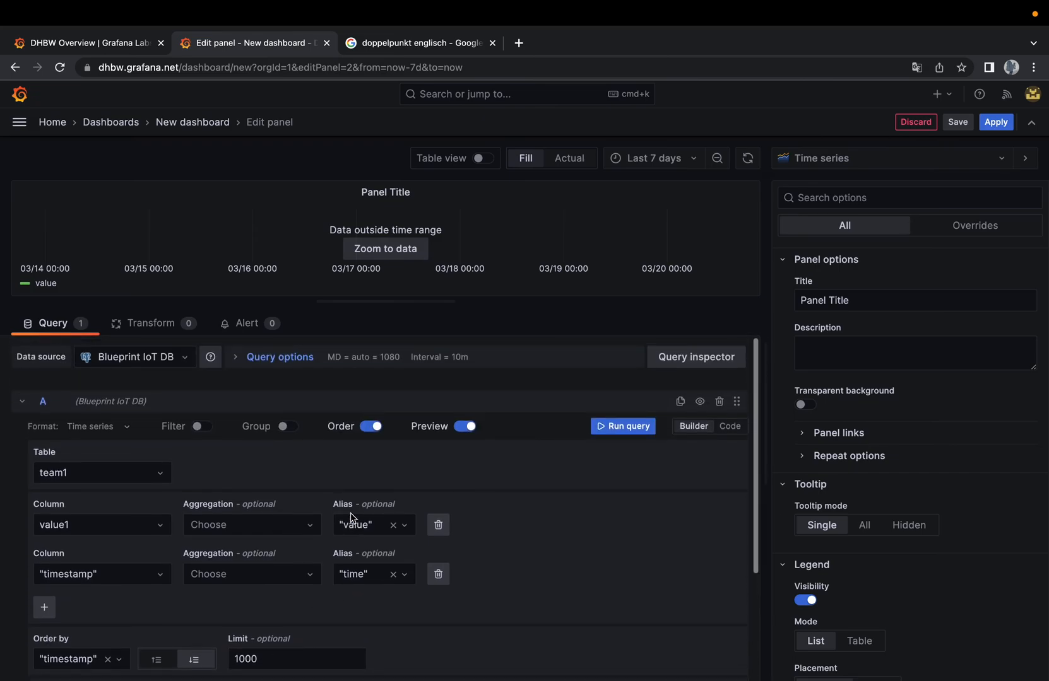
Run the team1 value-over-time query and apply the time series panel to the dashboard.
click(622, 427)
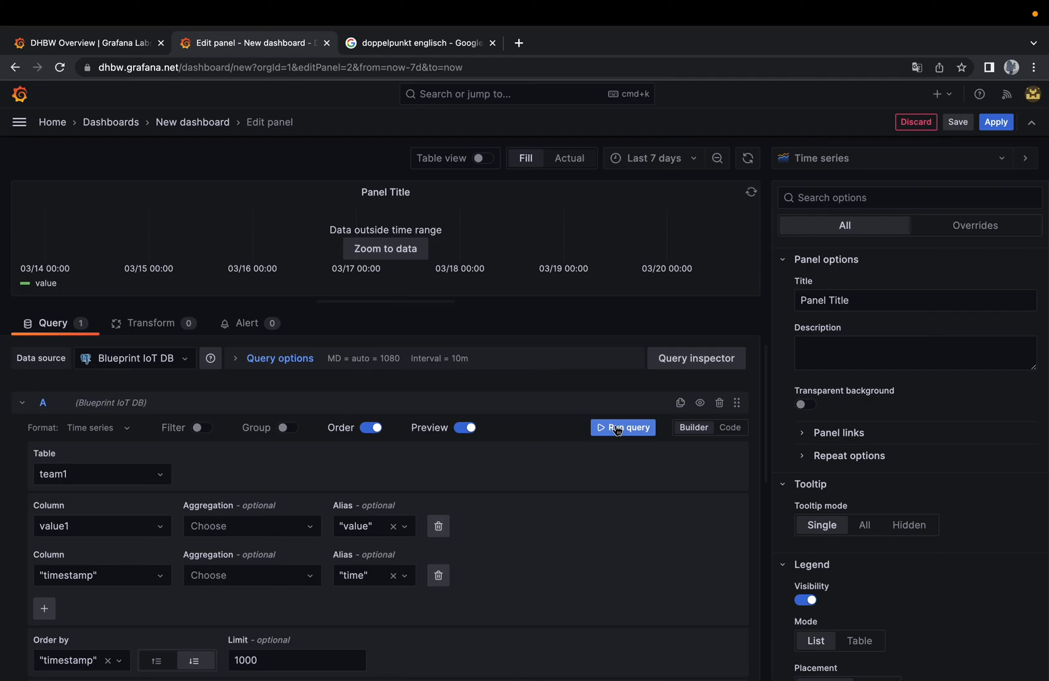
click(622, 427)
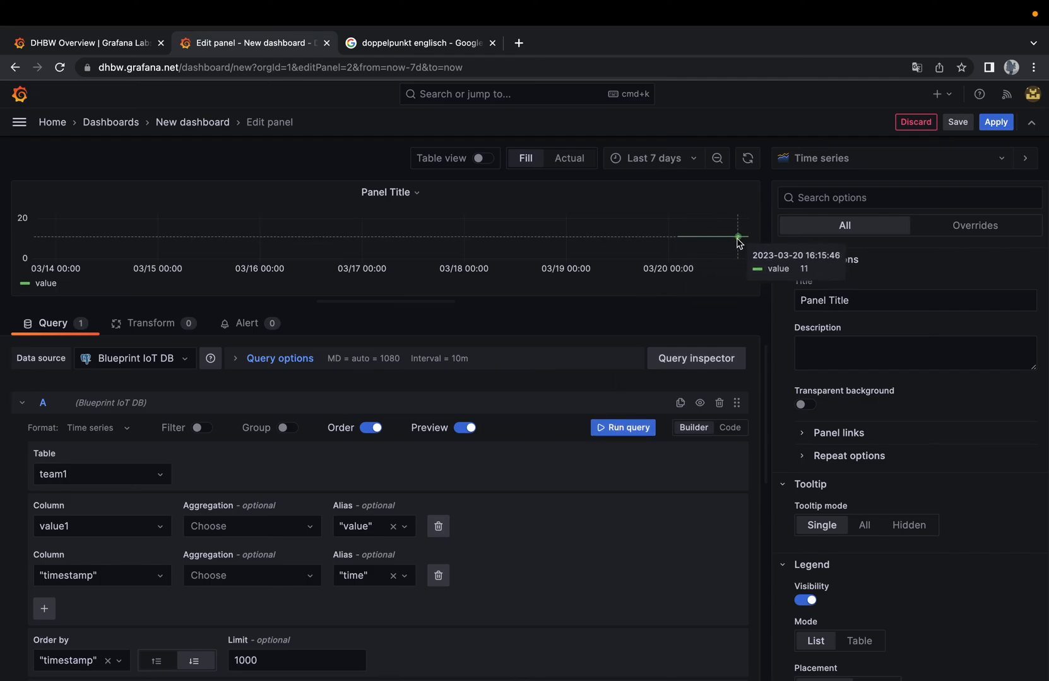
mouse_move(701, 241)
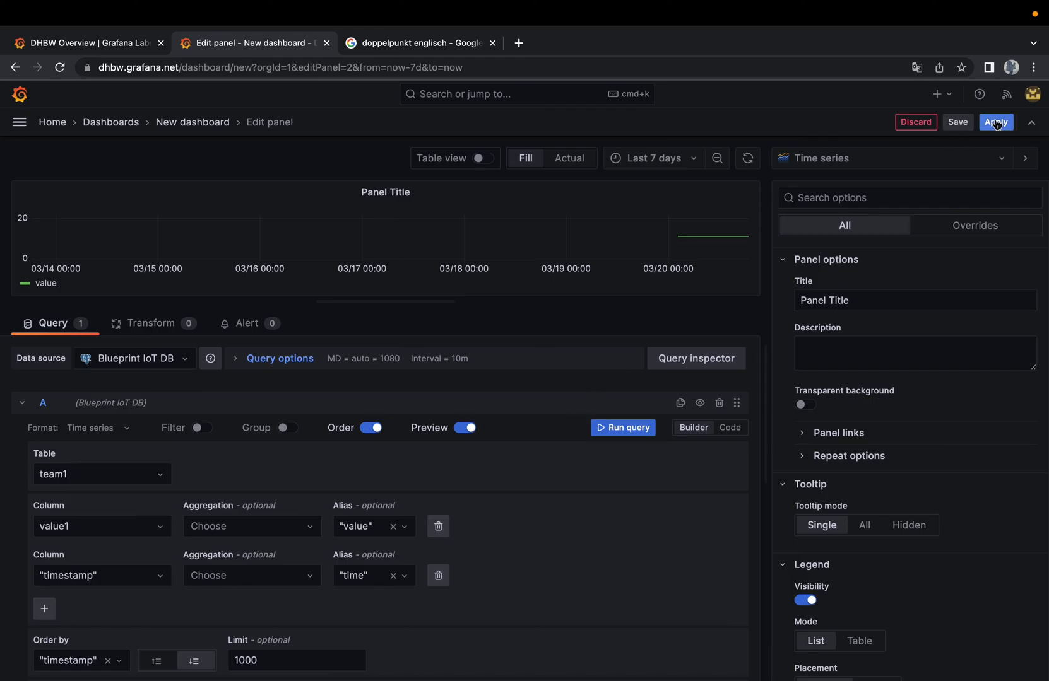
click(995, 122)
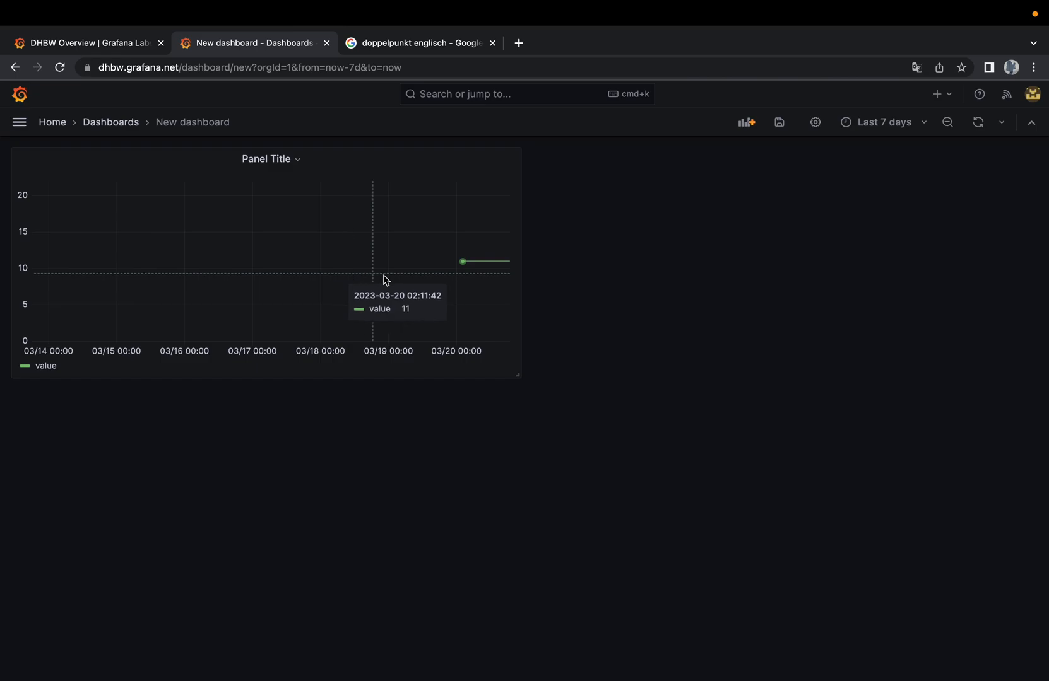
mouse_move(497, 382)
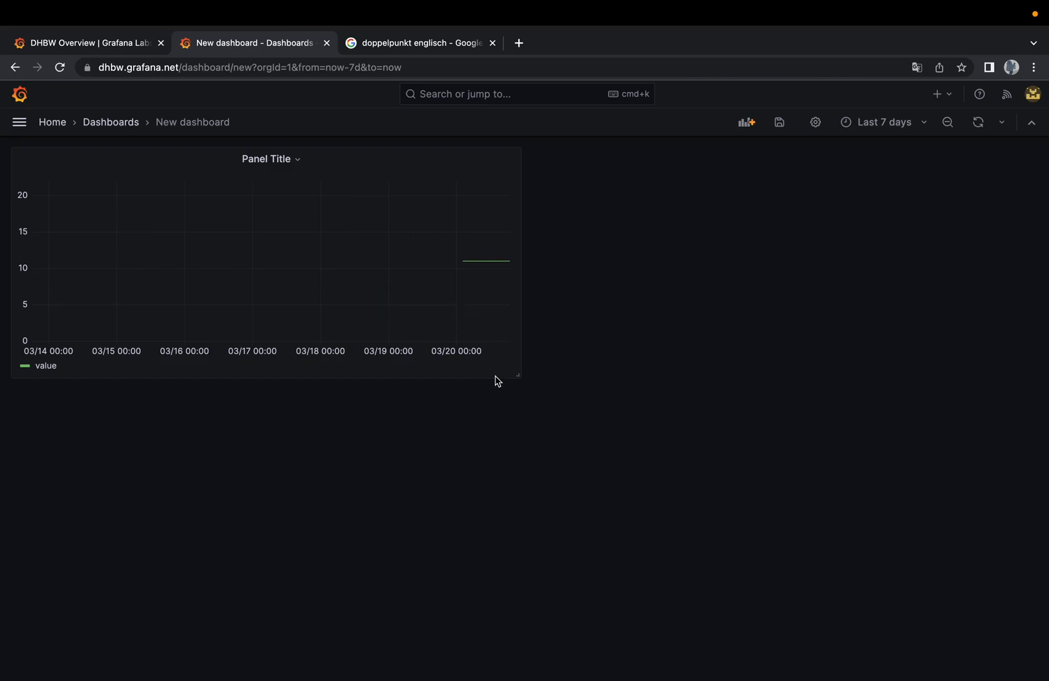